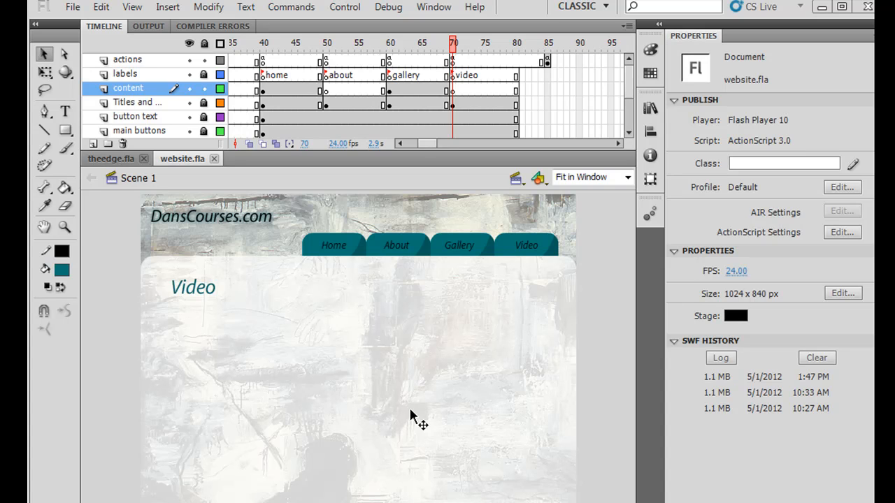
mouse_move(587, 335)
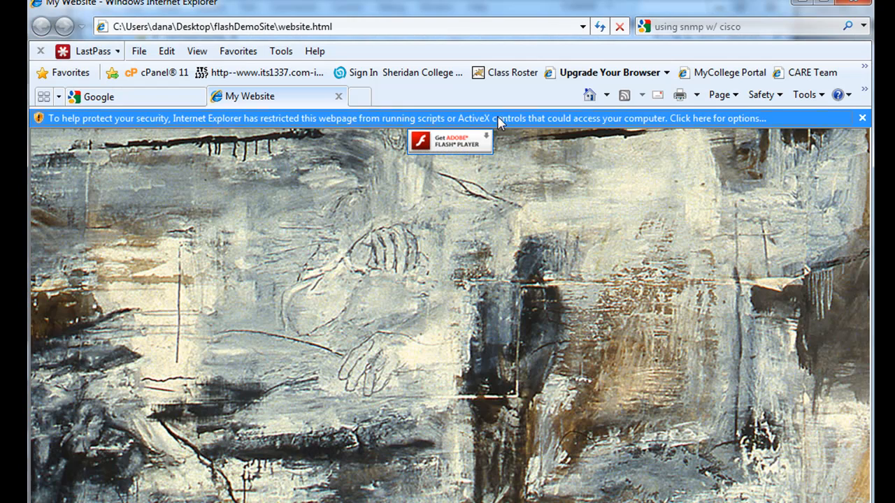
Step: Allow the blocked active content so the Flash site loads in Internet Explorer
left_click(498, 117)
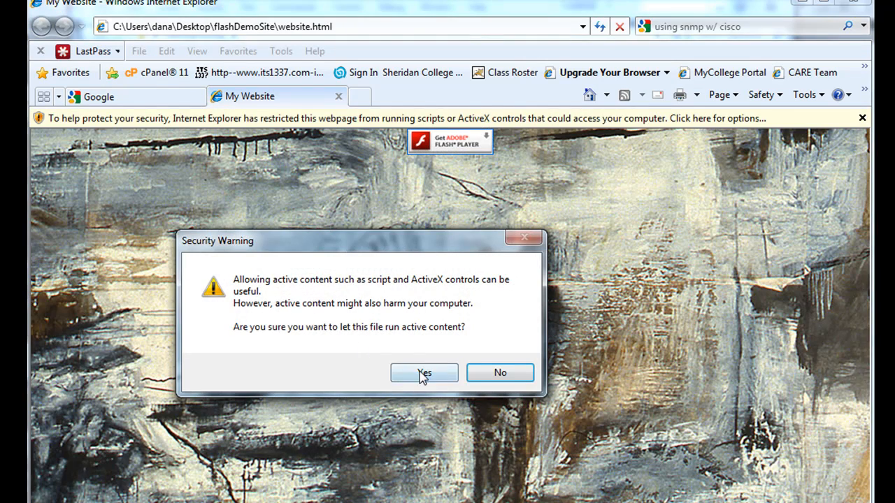
left_click(425, 372)
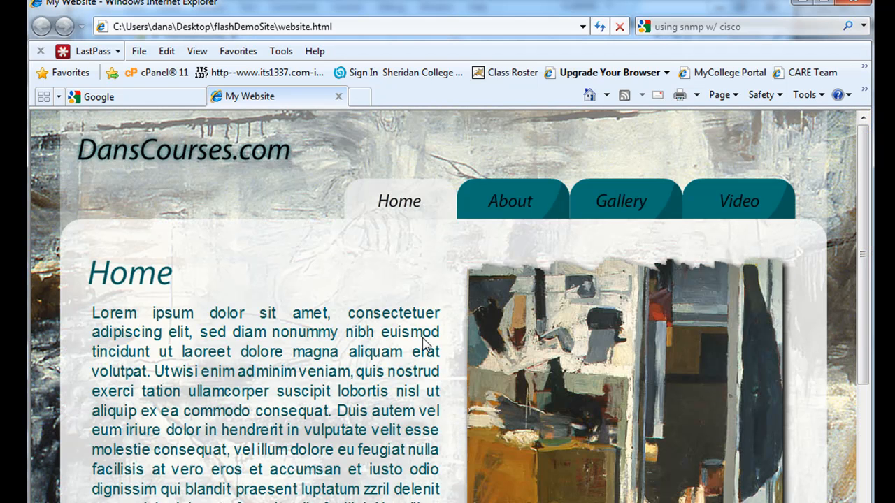
Step: Browse the About, Gallery (liberty cap photo) and still-empty Video pages of the site
left_click(509, 202)
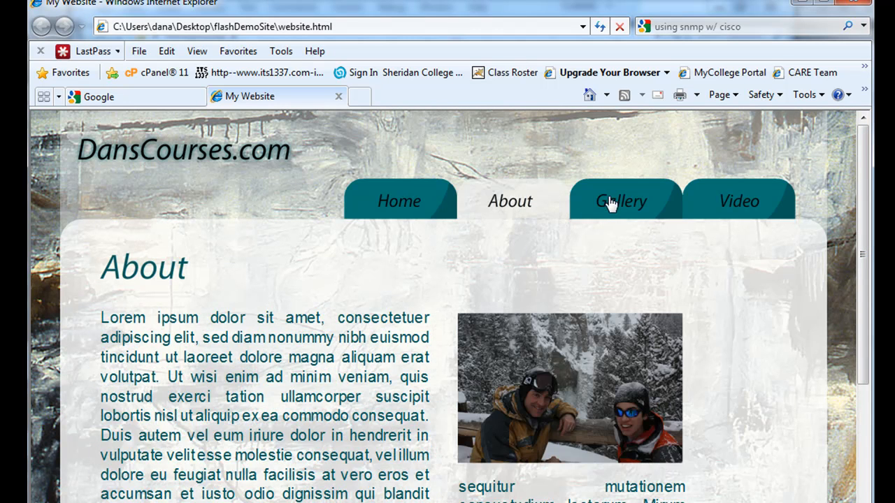
left_click(620, 201)
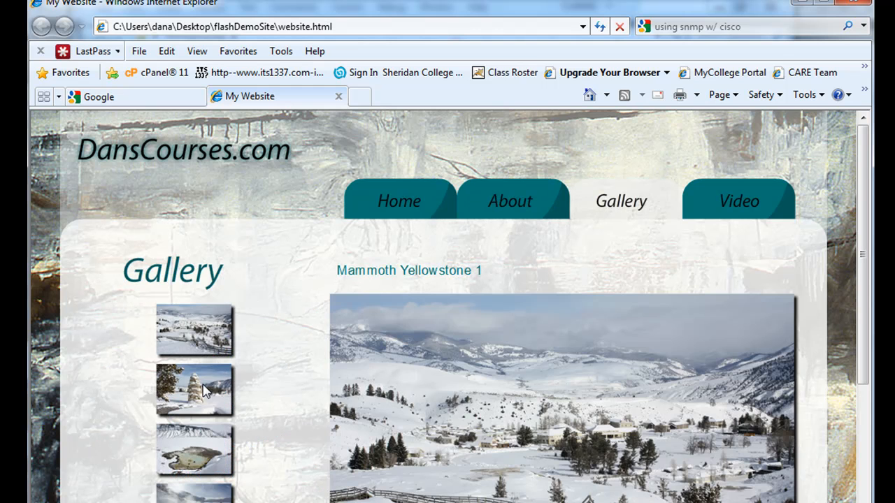
left_click(195, 388)
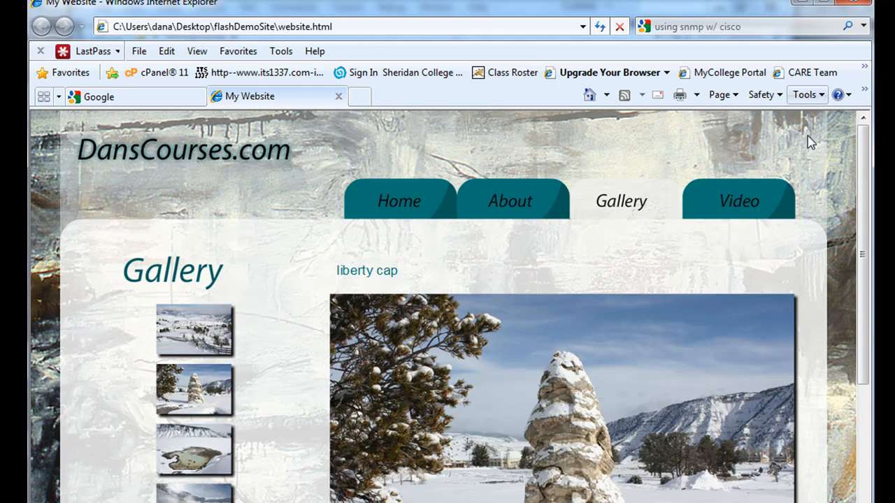
left_click(738, 201)
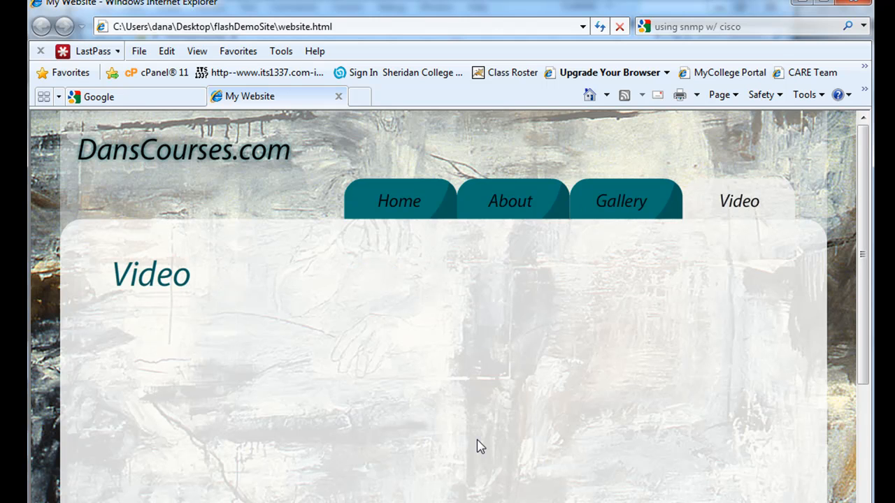
mouse_move(503, 339)
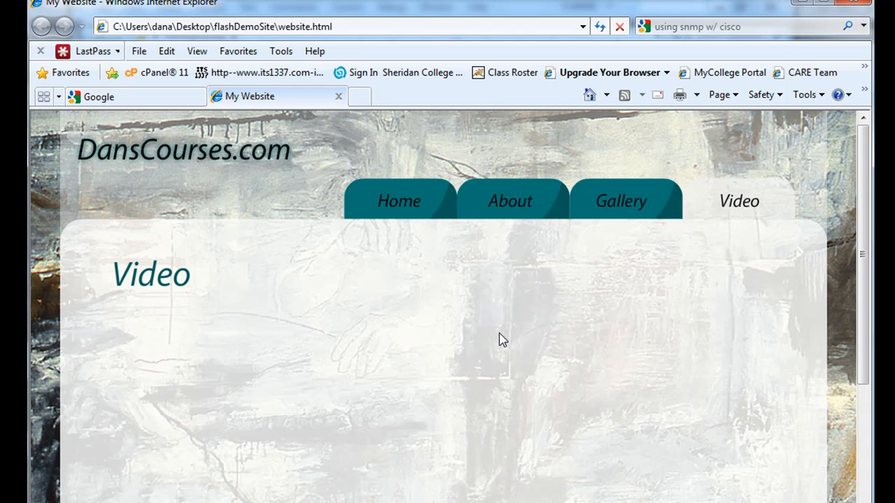
mouse_move(790, 9)
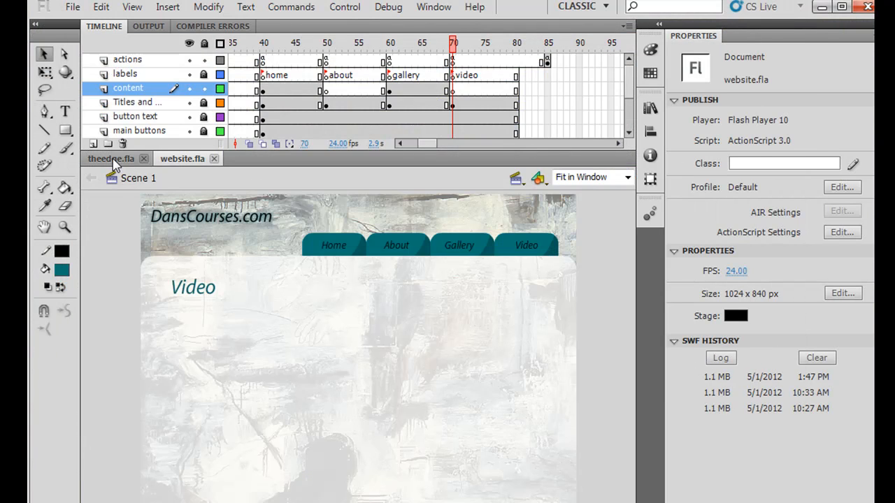
Step: Switch to the theedge.fla document in Flash CS5
left_click(110, 159)
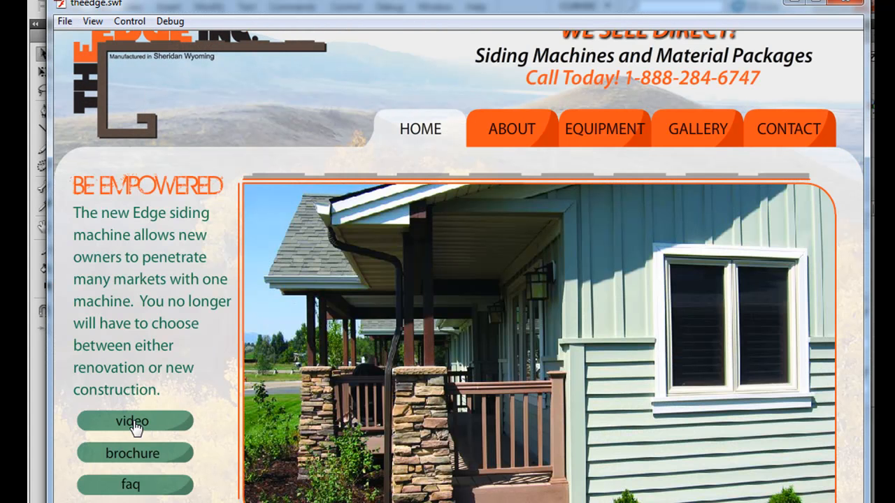
Step: View the Edge site's Videos page and select its FLVPlayback instance to see its parameters
left_click(133, 420)
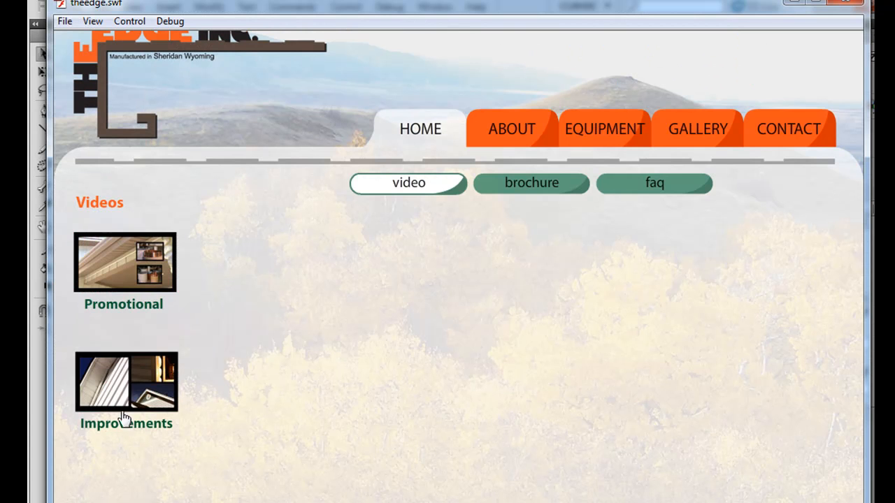
mouse_move(119, 271)
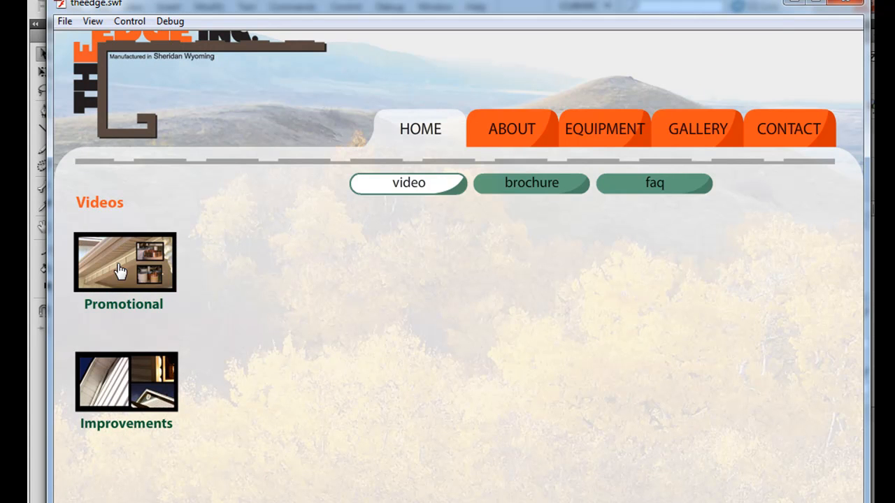
mouse_move(179, 309)
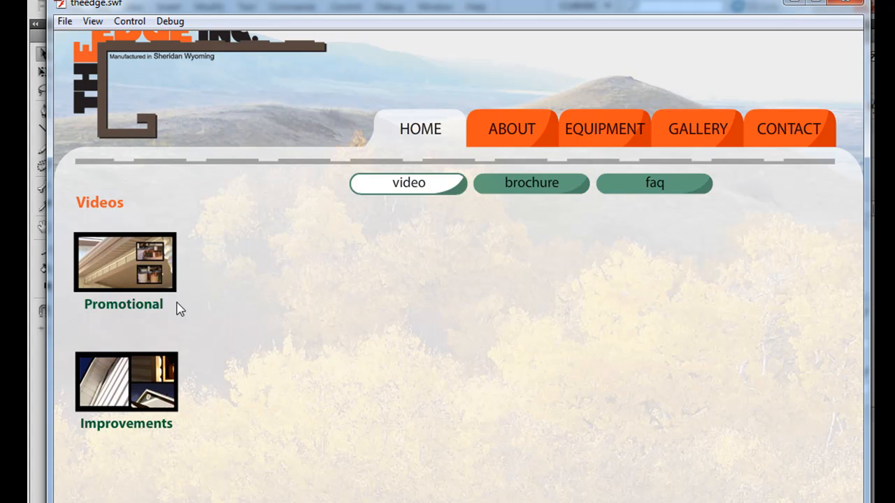
left_click(124, 263)
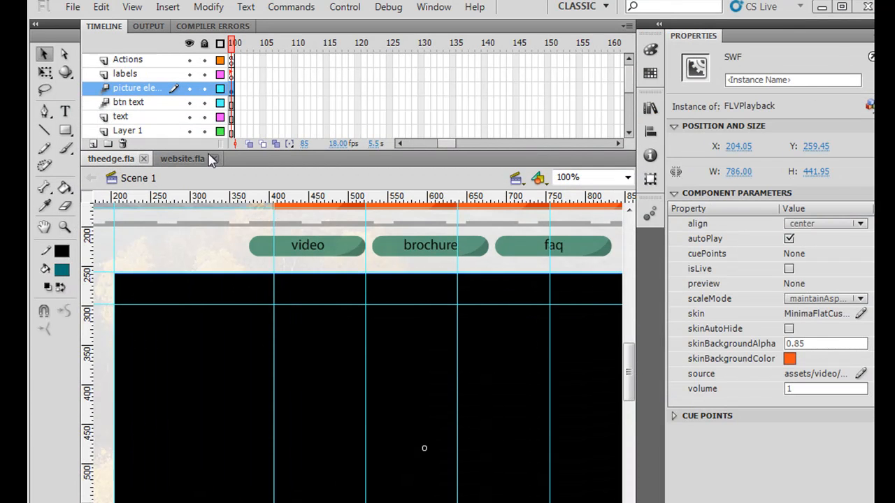
left_click(182, 159)
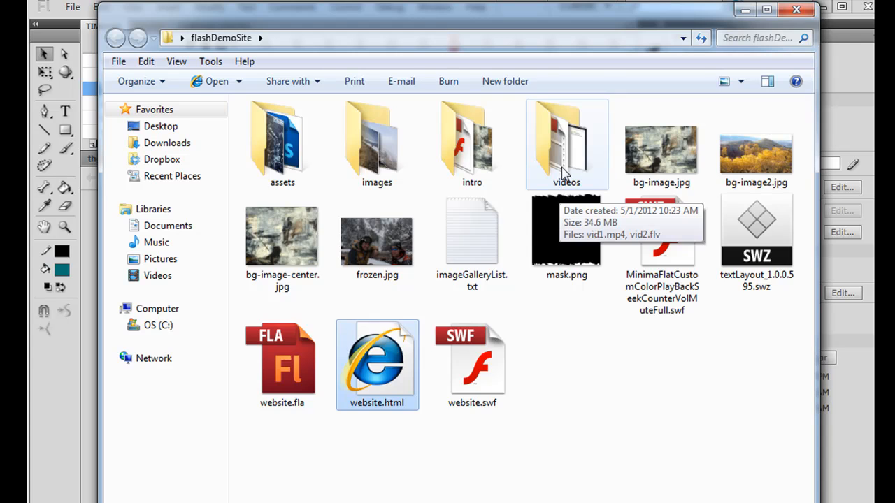
Step: Open flashDemoSite's videos folder holding vid1.mp4 and vid2.flv
double_click(566, 140)
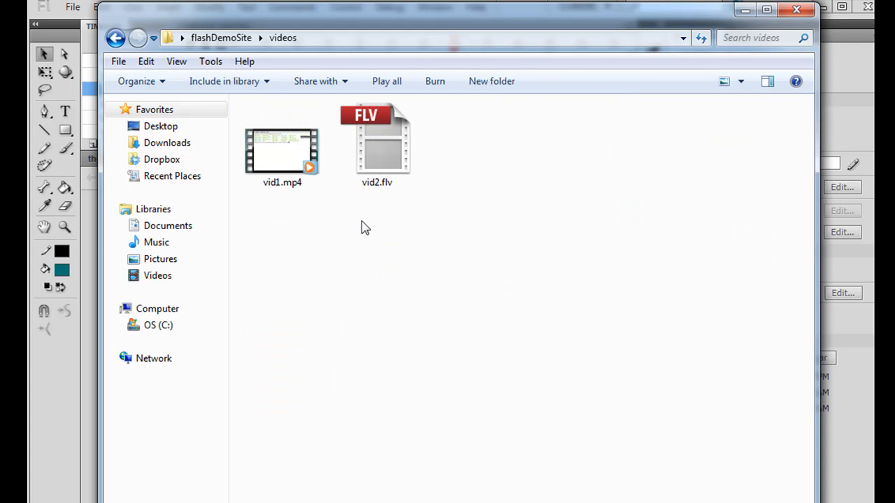
mouse_move(410, 212)
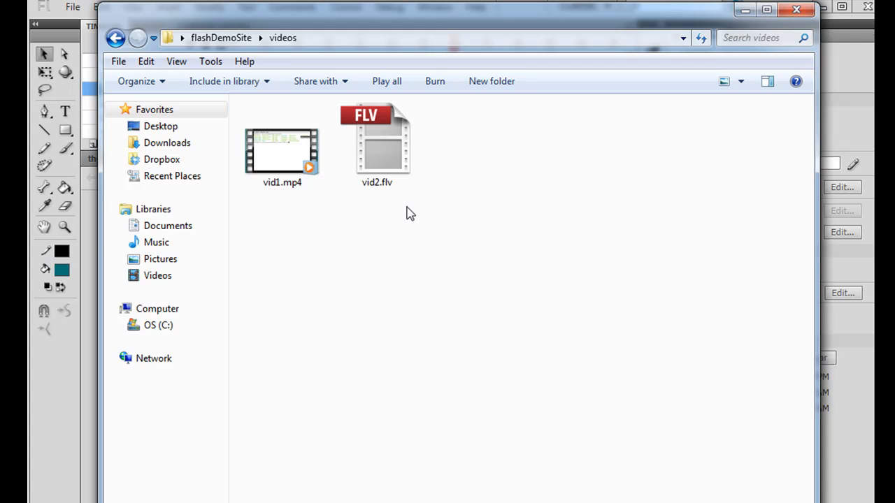
left_click(283, 151)
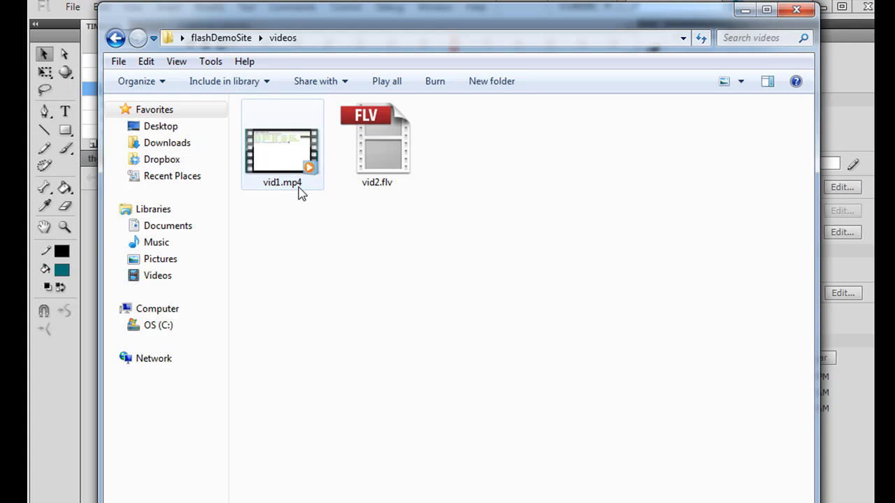
mouse_move(377, 185)
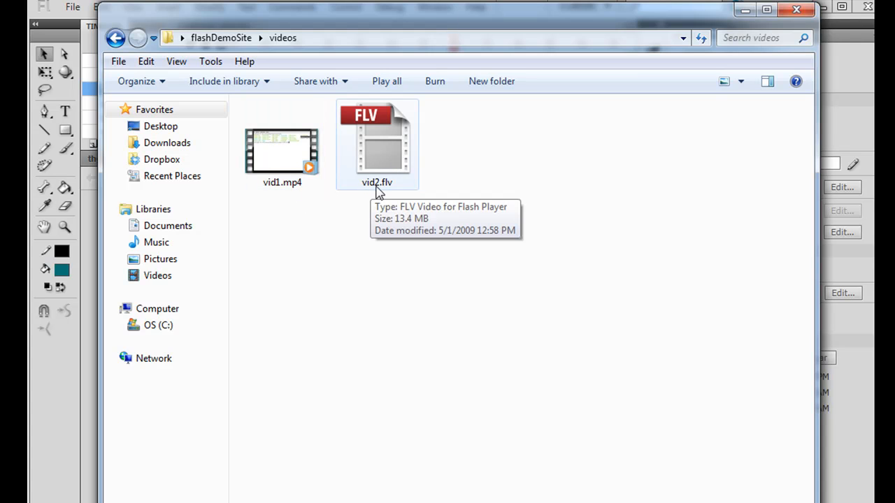
mouse_move(404, 126)
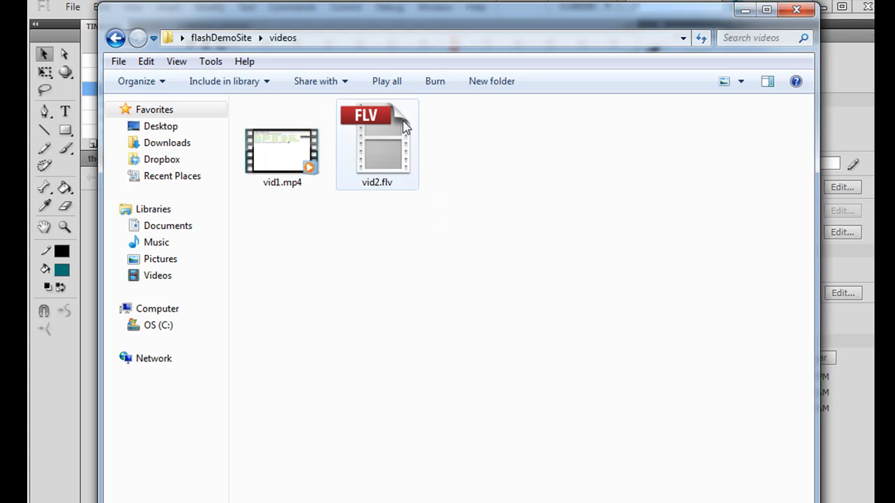
mouse_move(389, 165)
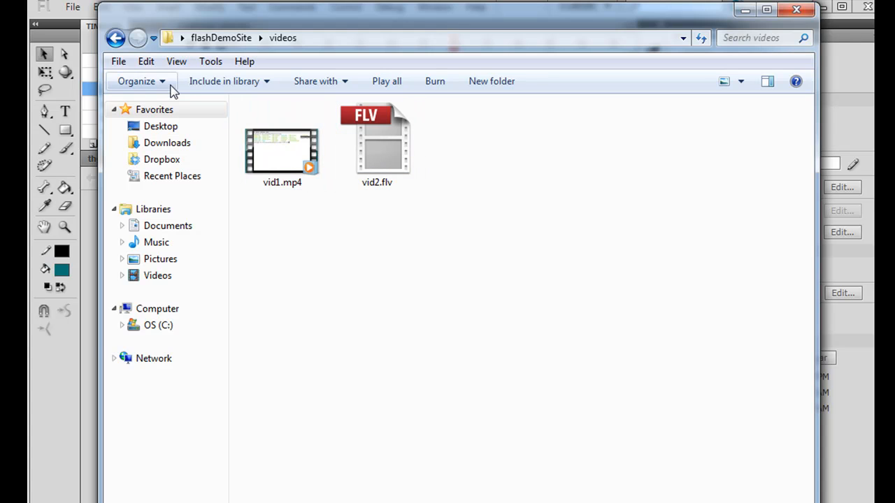
left_click(137, 81)
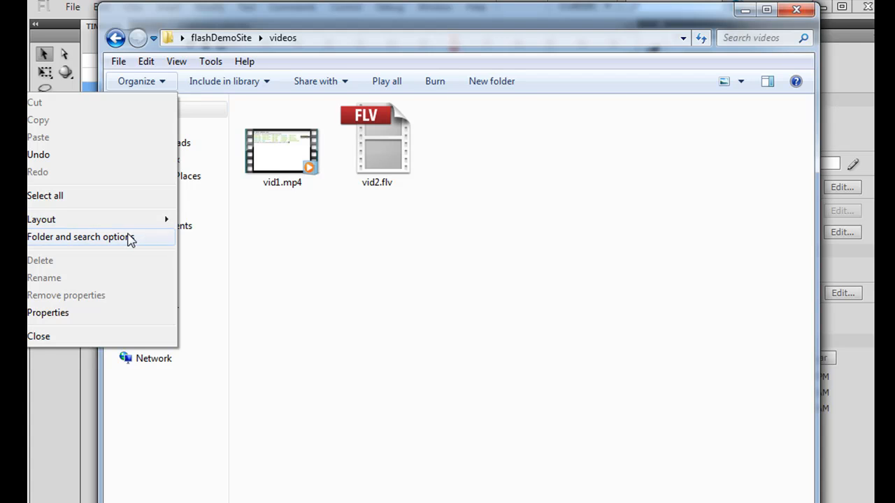
left_click(77, 236)
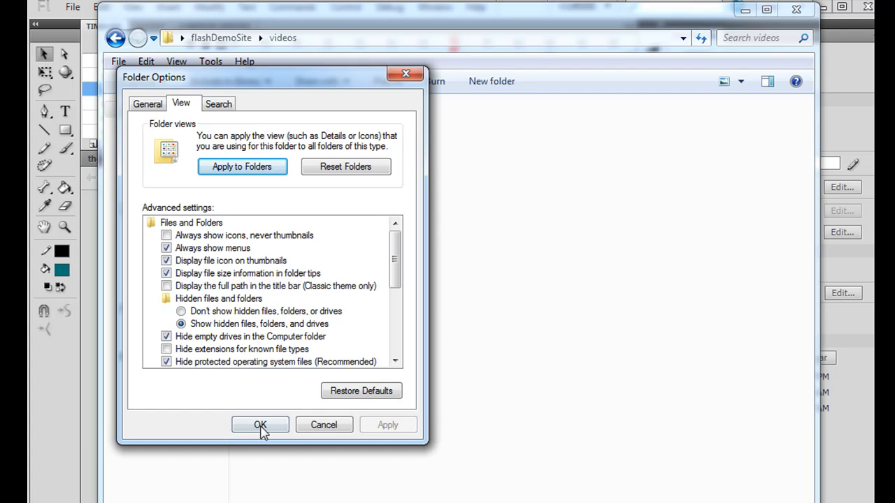
left_click(260, 425)
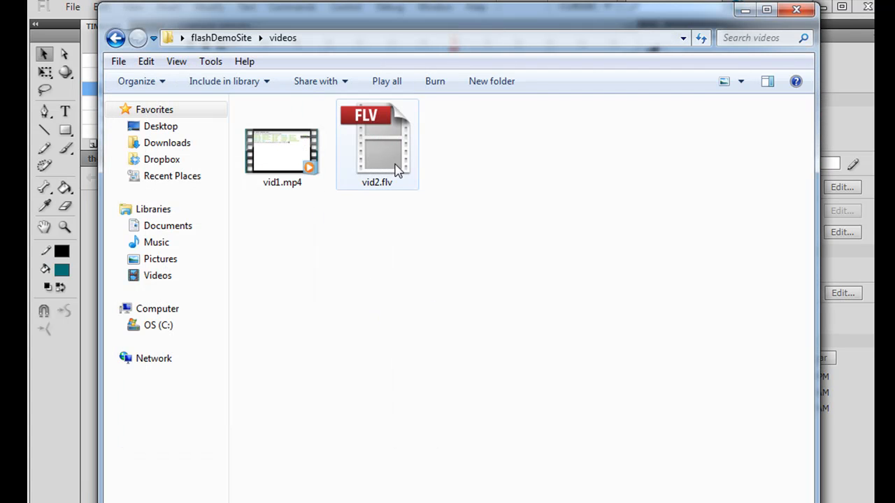
mouse_move(343, 174)
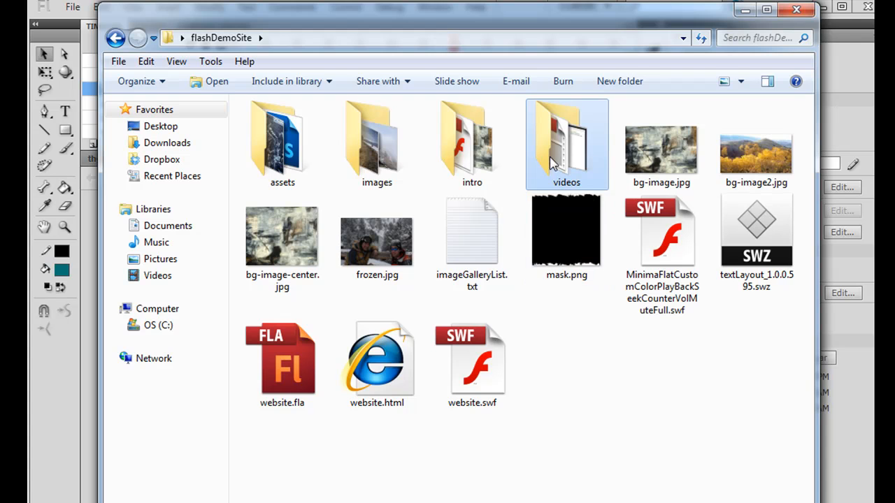
Step: Revisit the videos folder, return to flashDemoSite and minimize Explorer to show website.fla
double_click(566, 143)
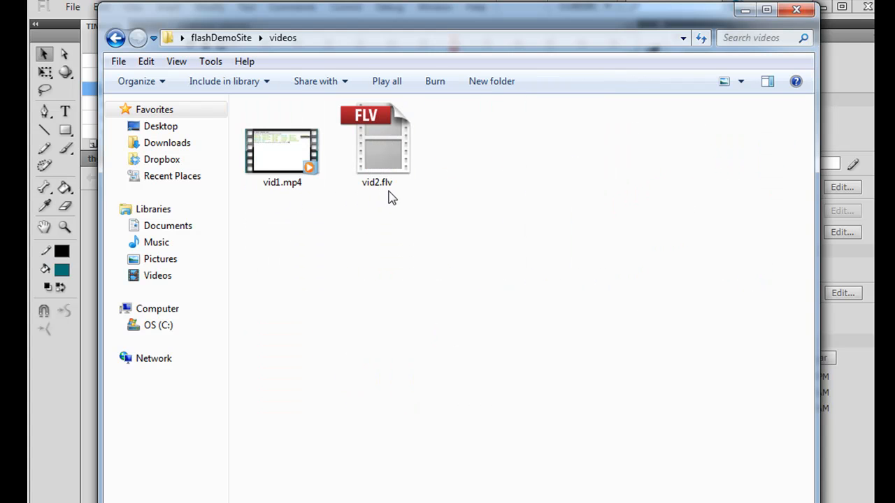
left_click(114, 38)
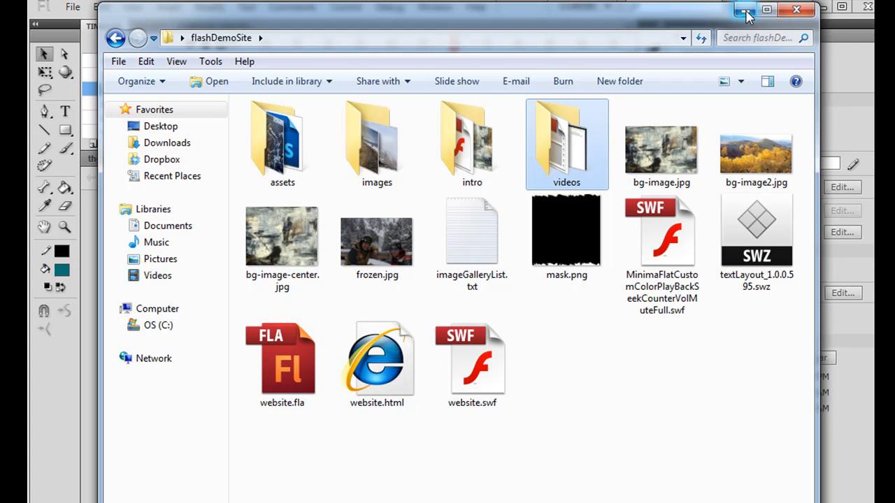
left_click(747, 9)
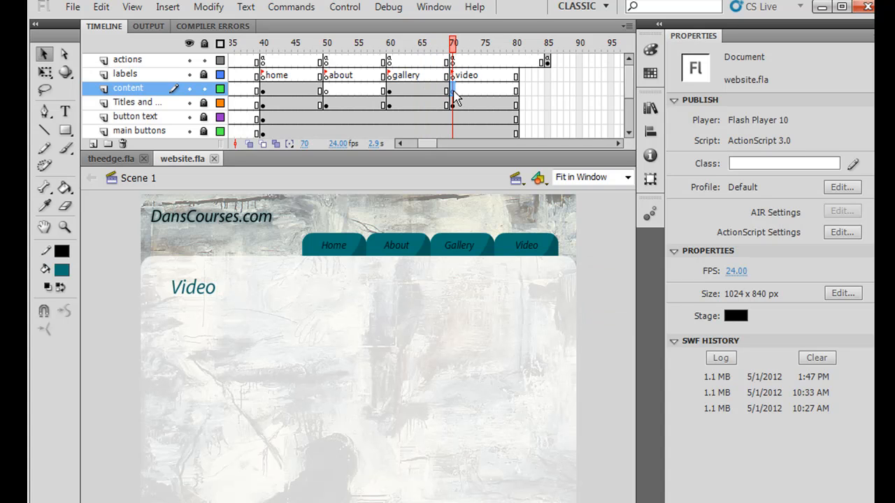
Step: Select the content frame at the video label and show the Components panel's Video category
left_click(453, 89)
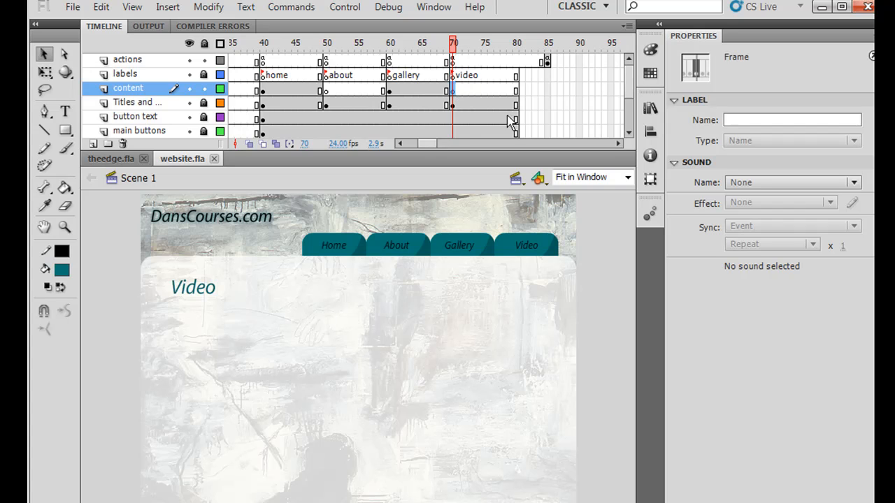
mouse_move(427, 21)
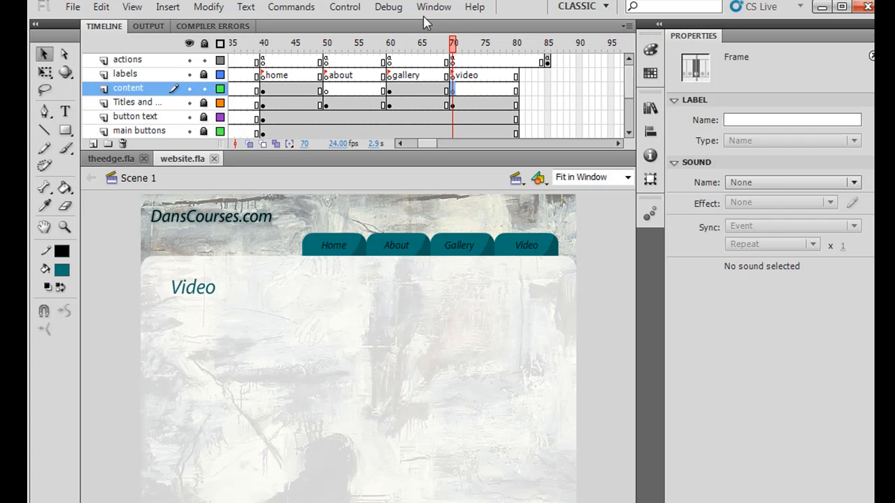
left_click(433, 7)
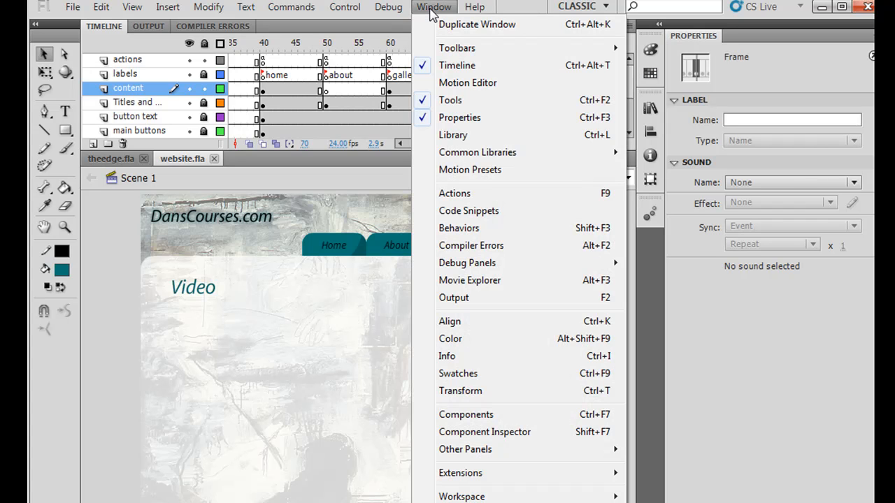
left_click(465, 414)
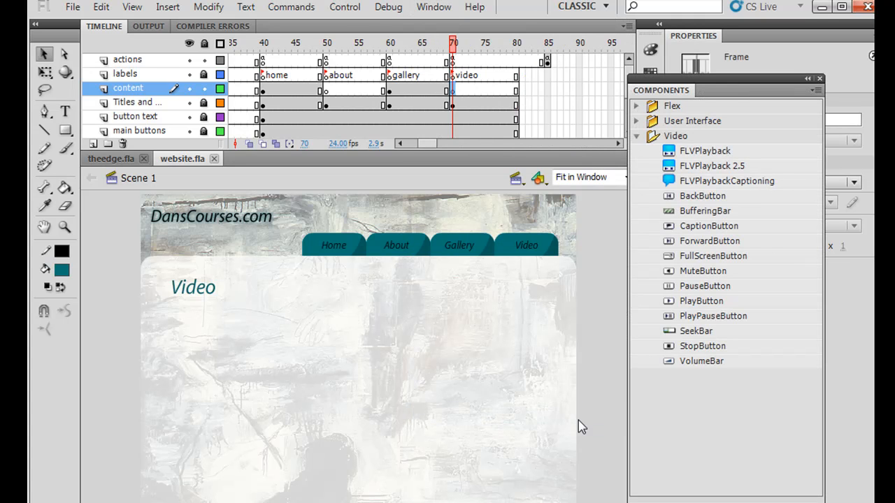
mouse_move(638, 142)
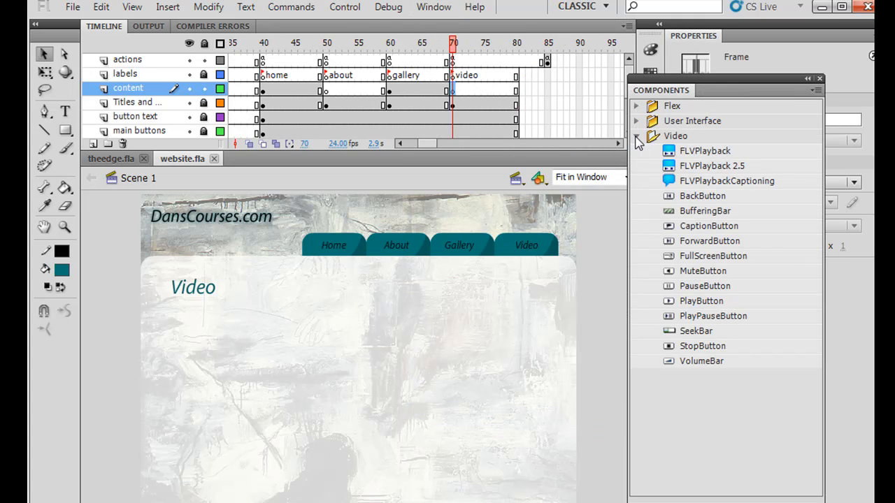
left_click(637, 120)
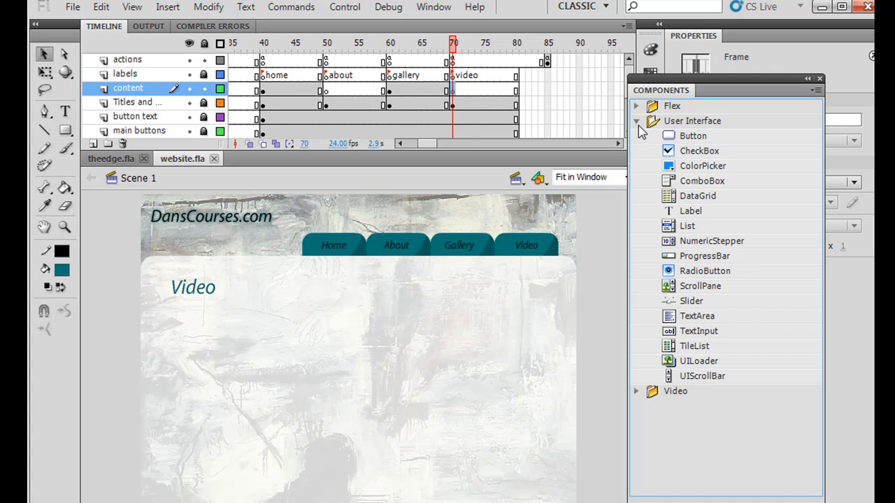
left_click(636, 106)
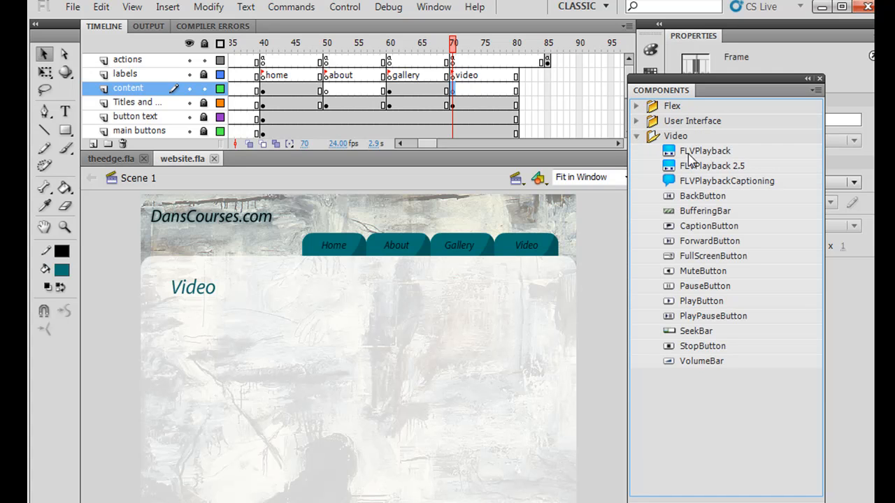
mouse_move(705, 151)
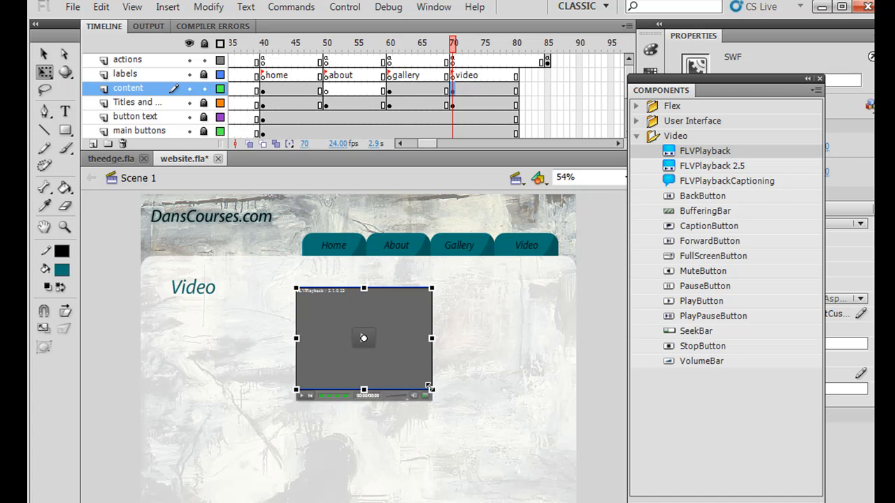
Step: Place an FLVPlayback player on the Video page, enlarged to fill the content area
left_click_drag(431, 389, 554, 482)
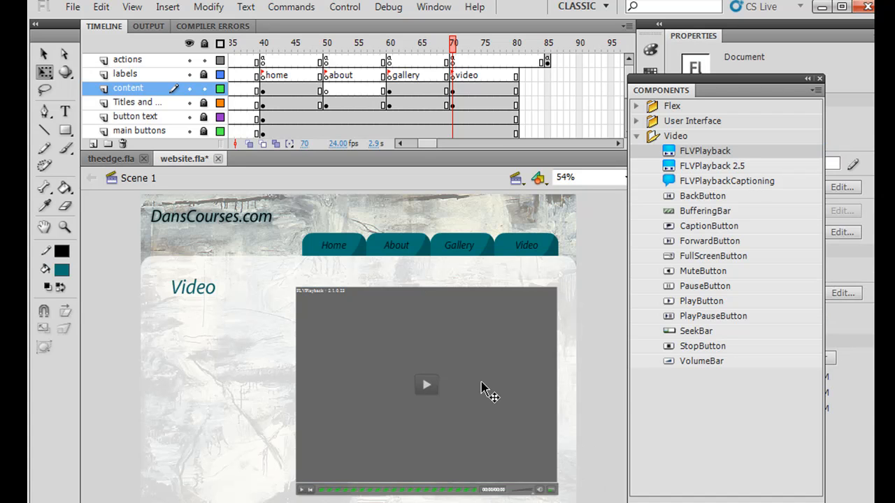
left_click(427, 384)
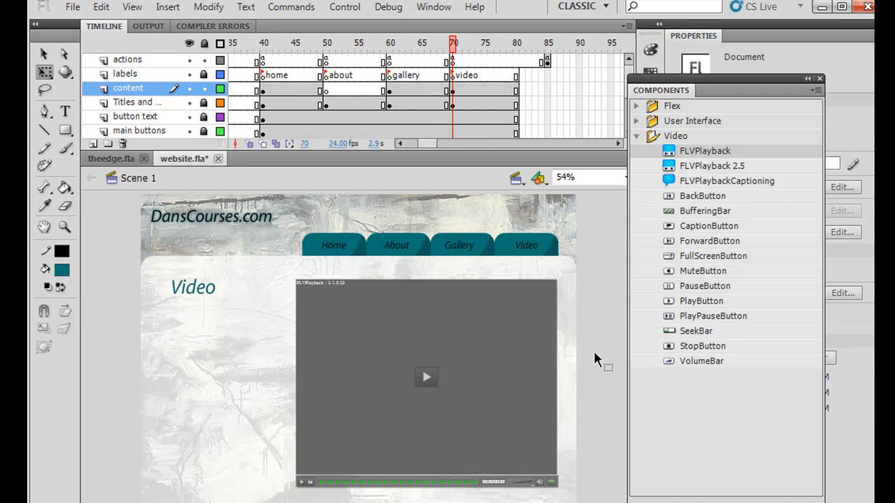
left_click(43, 53)
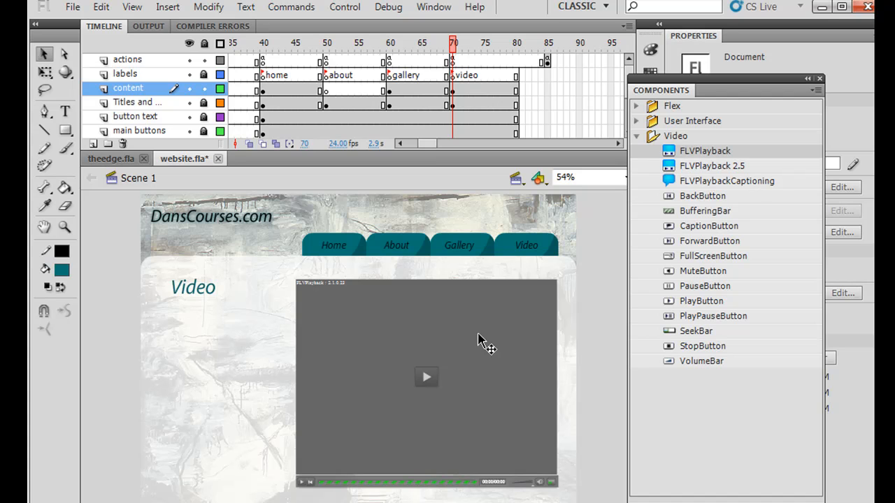
mouse_move(490, 327)
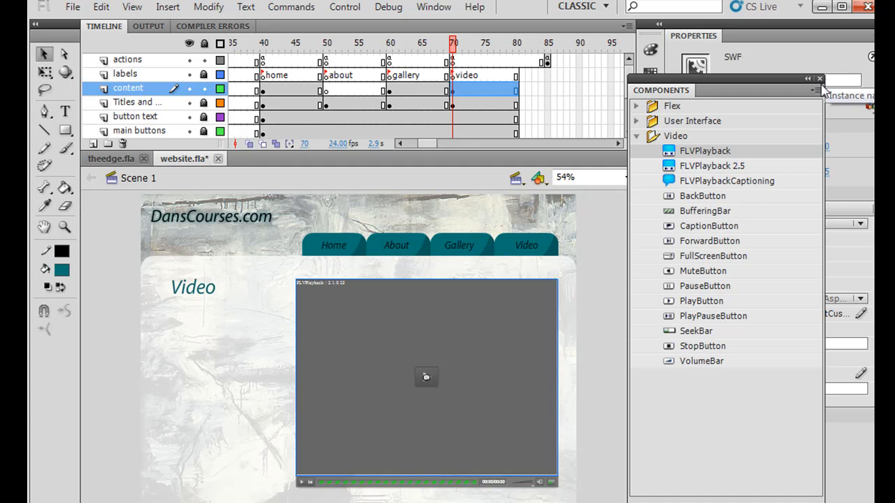
left_click(819, 79)
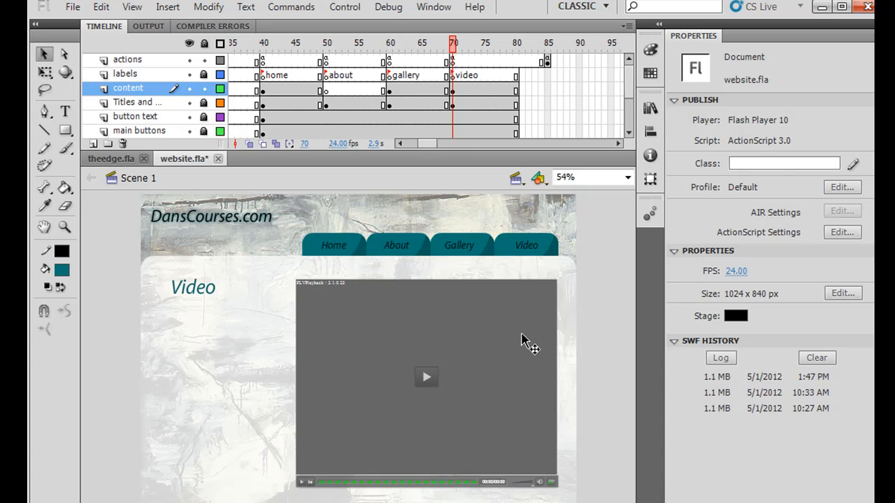
Step: Give the FLVPlayback player the MinimaFlatCustomColorPlayBackSeekCounterVolMuteFull skin
left_click(426, 377)
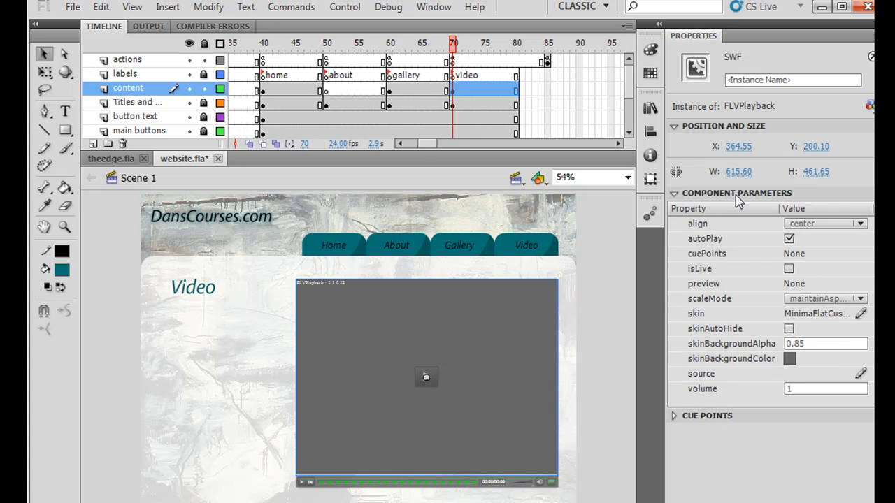
mouse_move(830, 240)
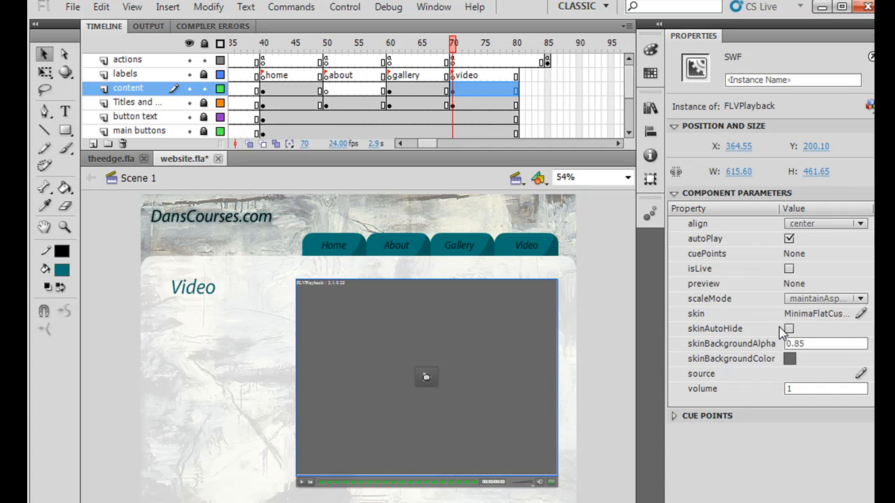
mouse_move(702, 295)
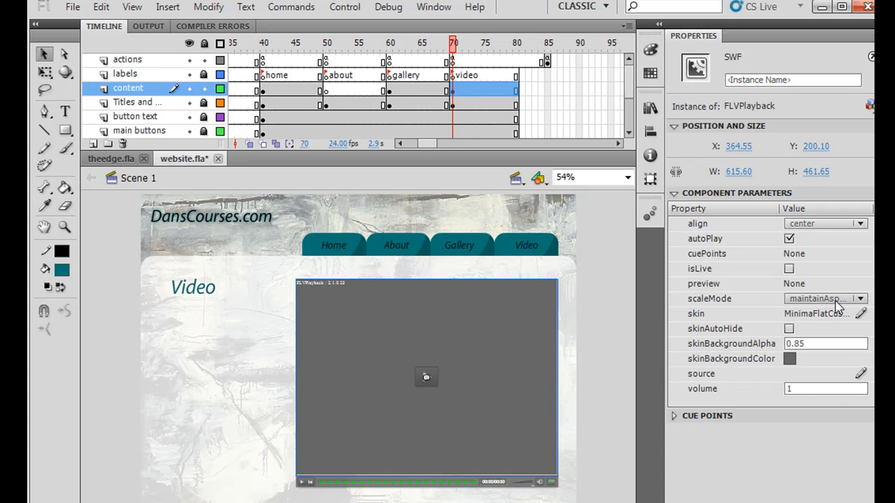
mouse_move(741, 318)
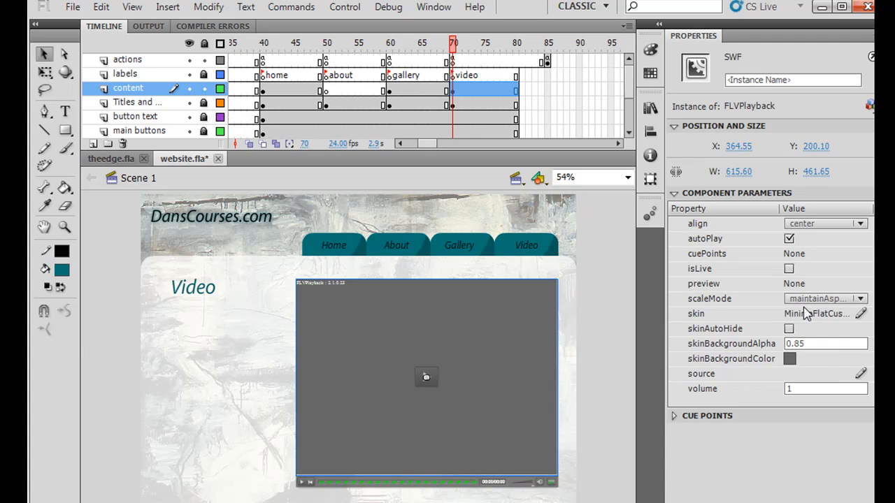
left_click(862, 314)
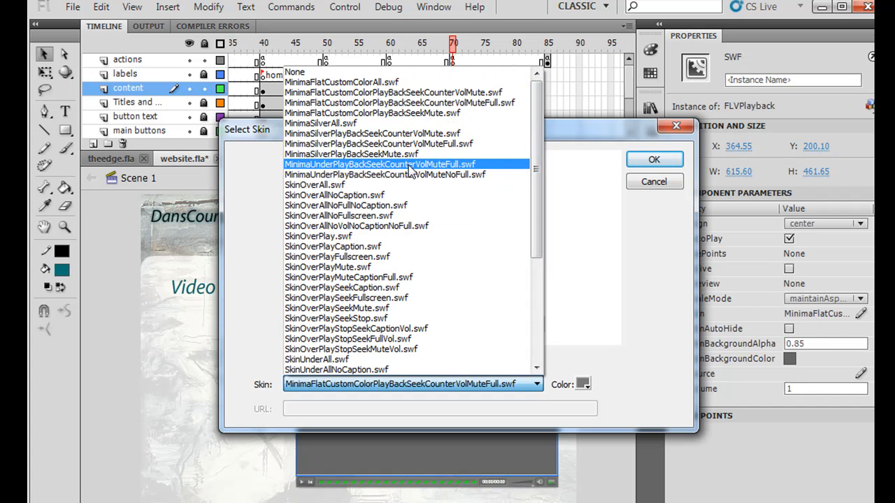
mouse_move(357, 216)
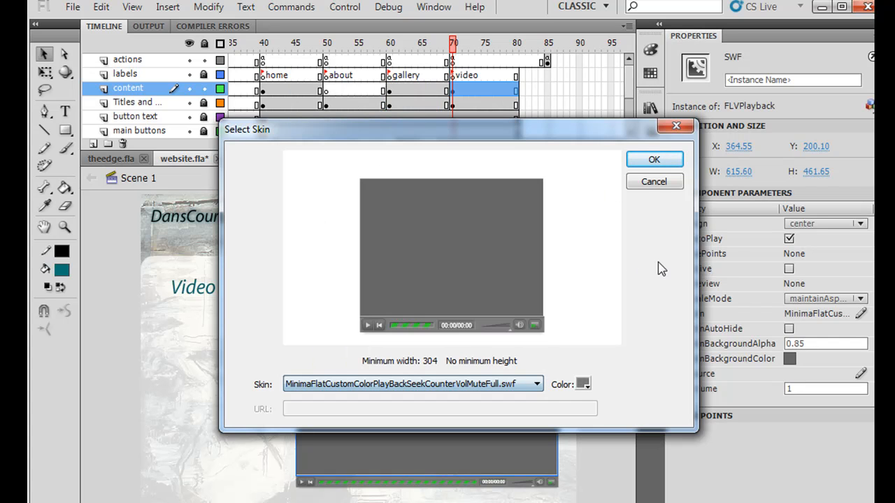
left_click(655, 159)
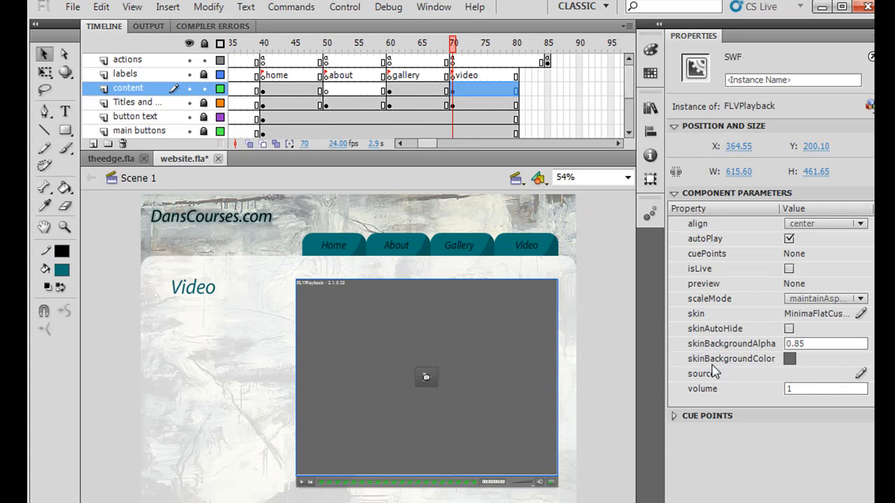
left_click(789, 358)
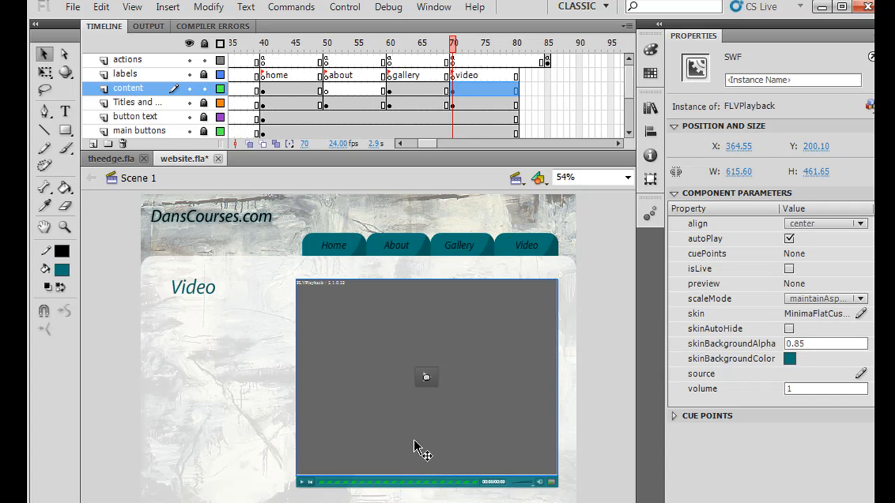
mouse_move(870, 375)
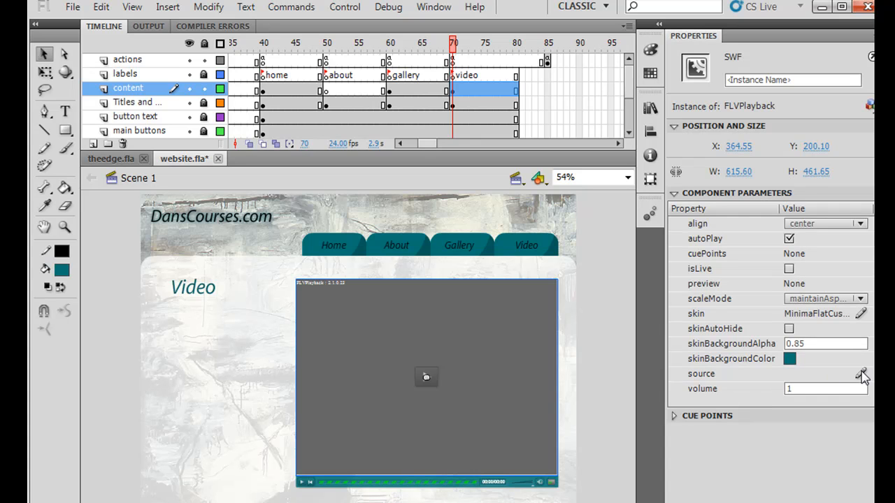
Step: Set the player's source to videos/vid1.mp4 via the Content Path dialog
left_click(862, 375)
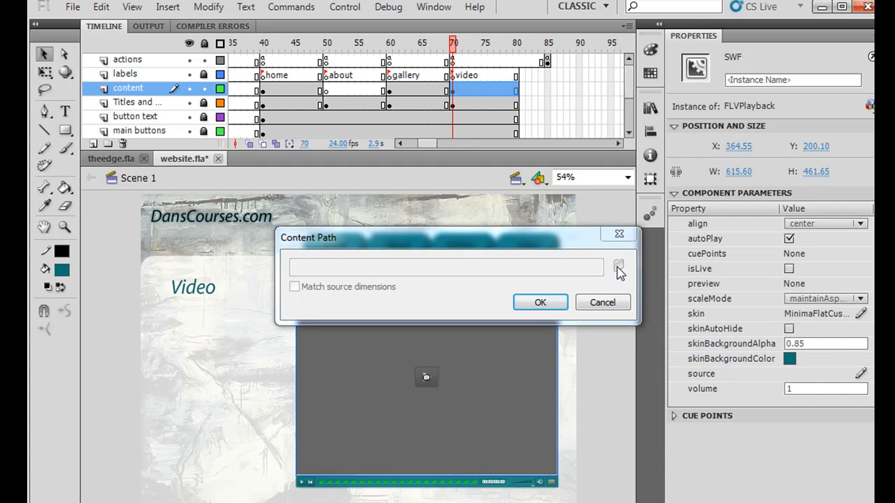
left_click(618, 267)
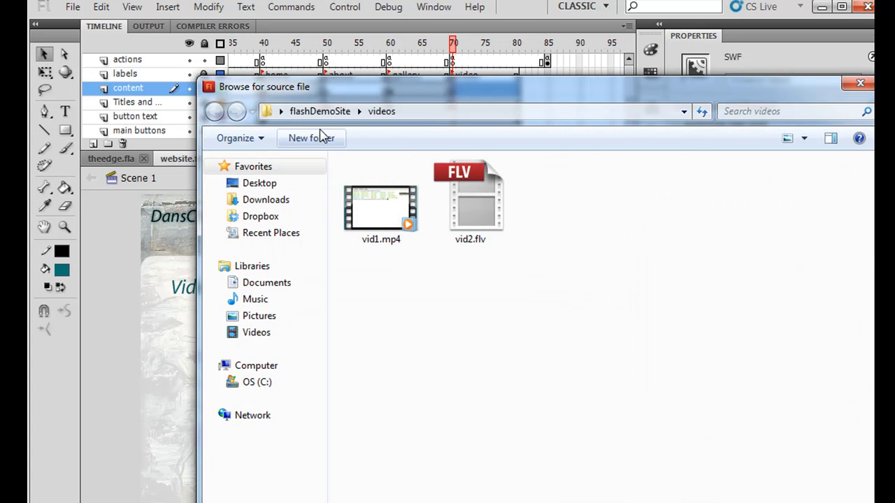
left_click(381, 210)
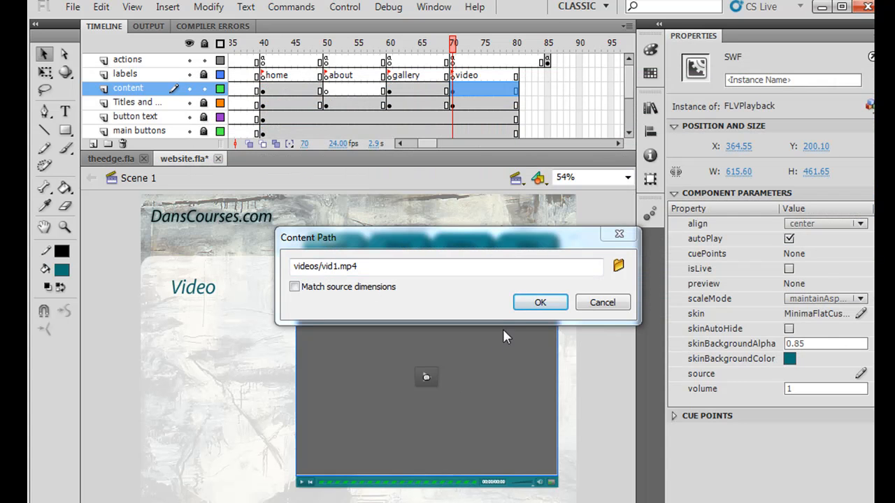
left_click(540, 302)
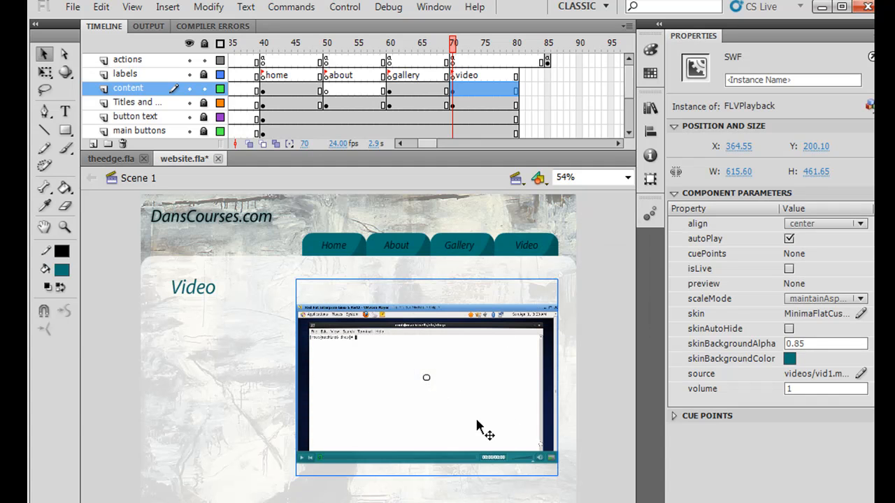
mouse_move(455, 392)
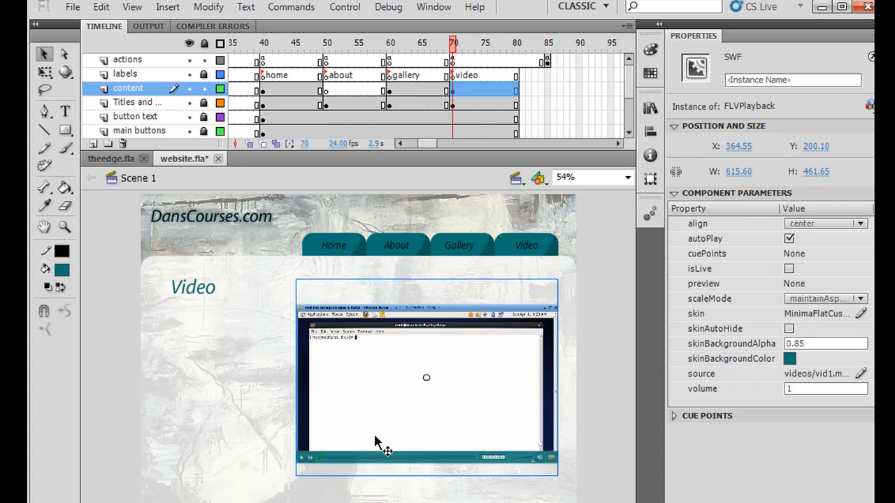
mouse_move(794, 450)
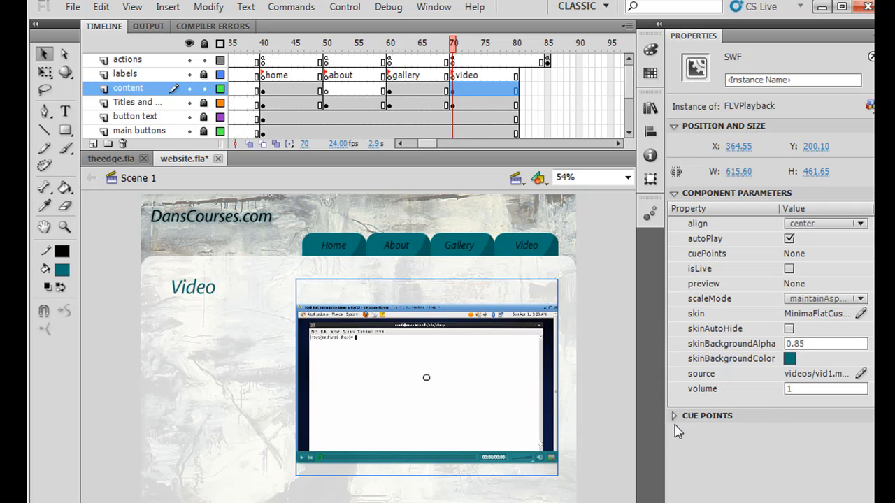
left_click(674, 415)
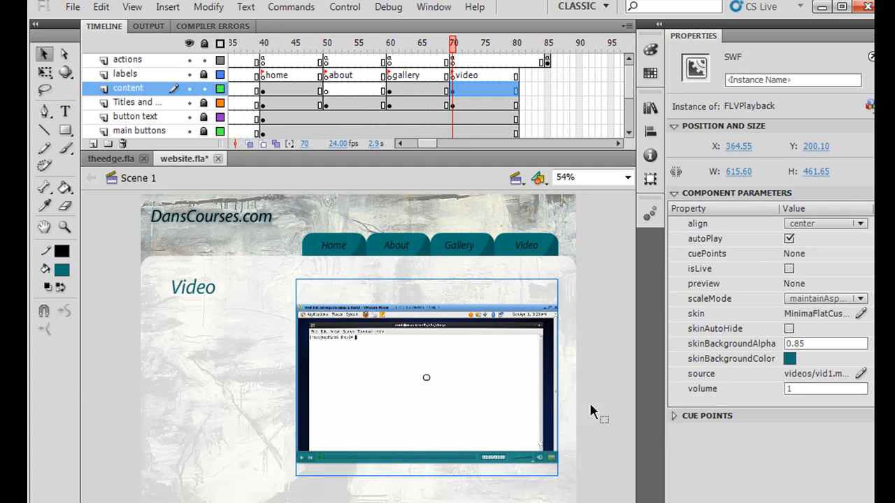
mouse_move(249, 408)
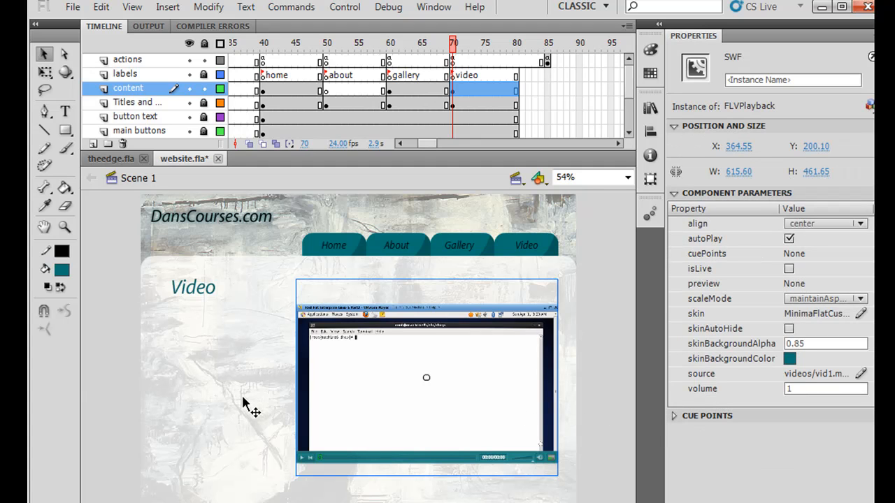
mouse_move(604, 329)
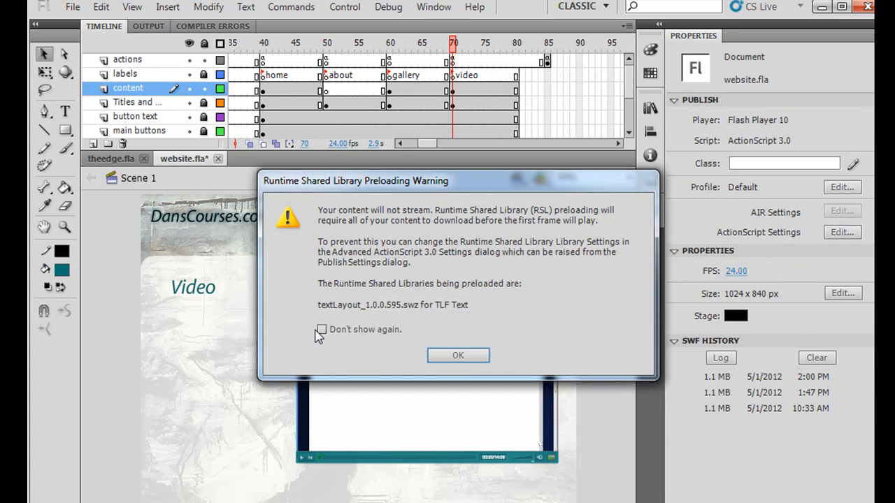
Step: Test the movie, watch vid1.mp4 play on the Video page, then close the preview
left_click(457, 355)
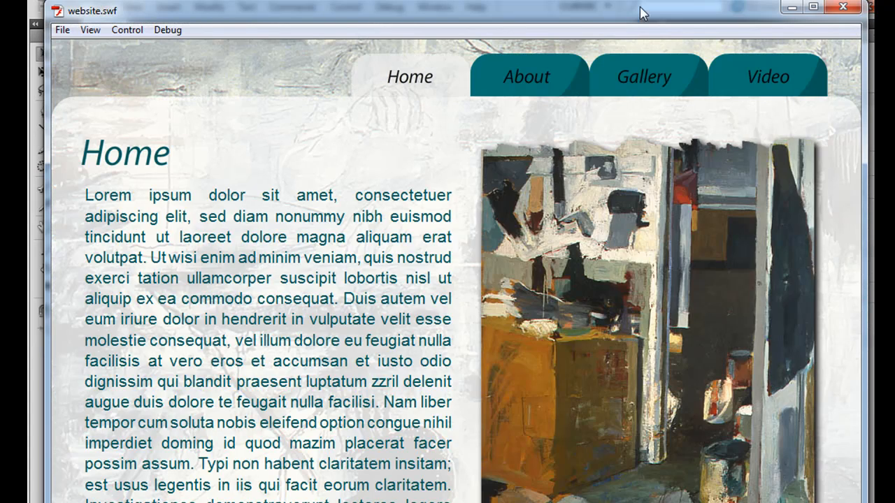
left_click(766, 75)
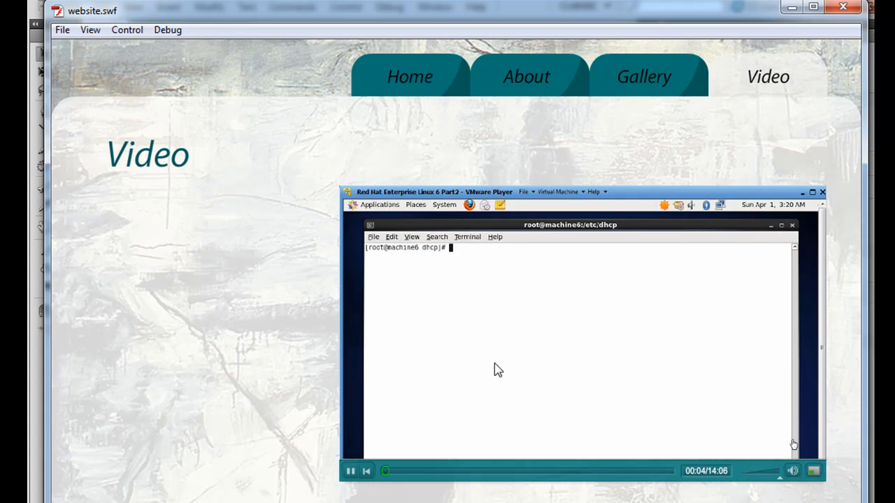
mouse_move(545, 369)
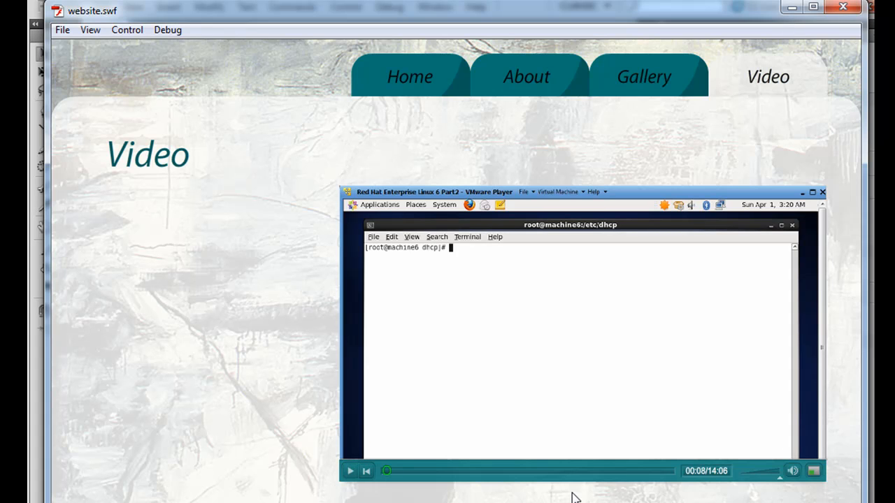
mouse_move(682, 469)
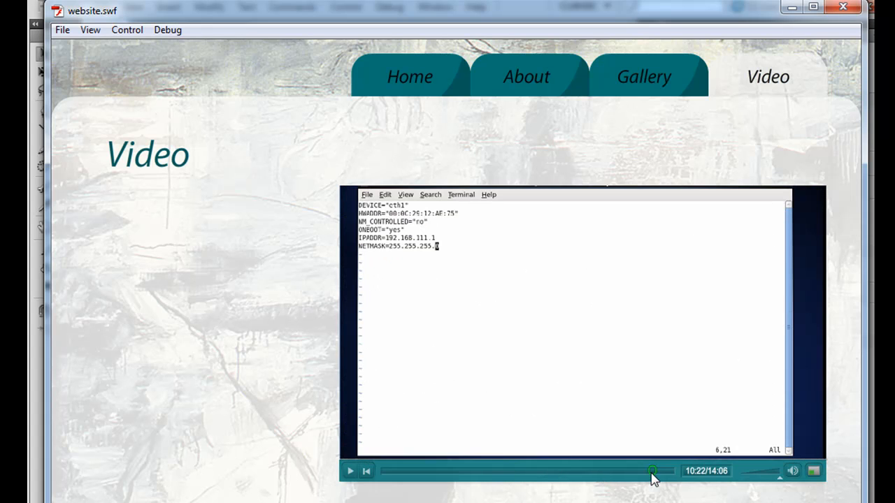
left_click_drag(652, 470, 650, 470)
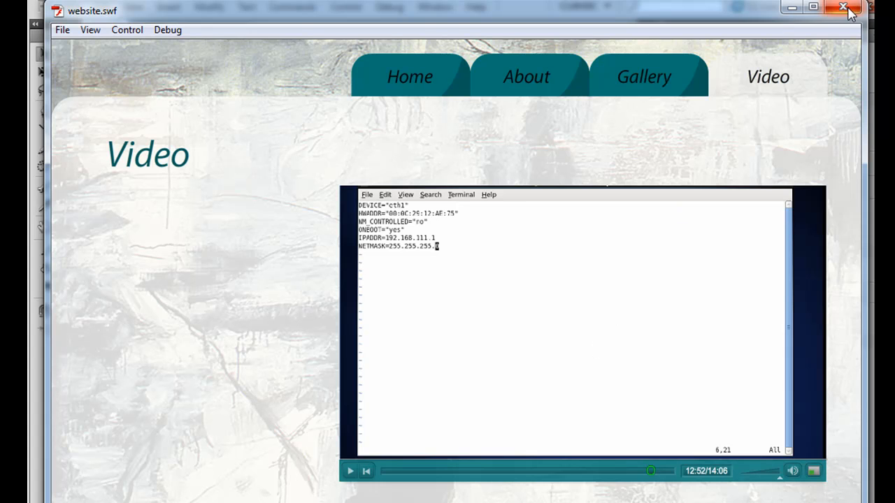
left_click(864, 8)
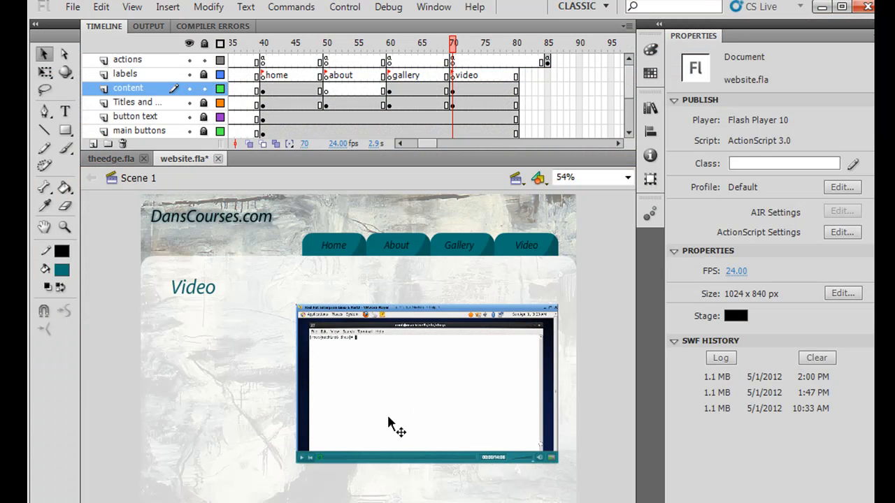
mouse_move(179, 391)
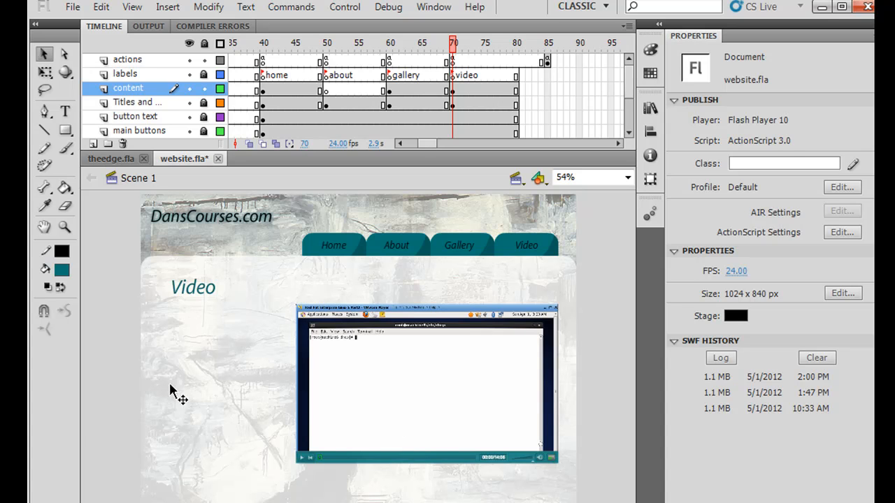
mouse_move(210, 446)
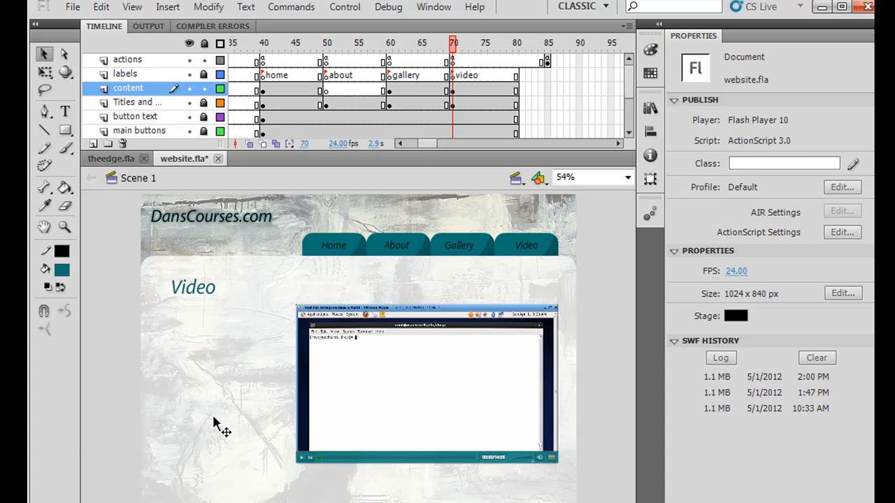
mouse_move(492, 120)
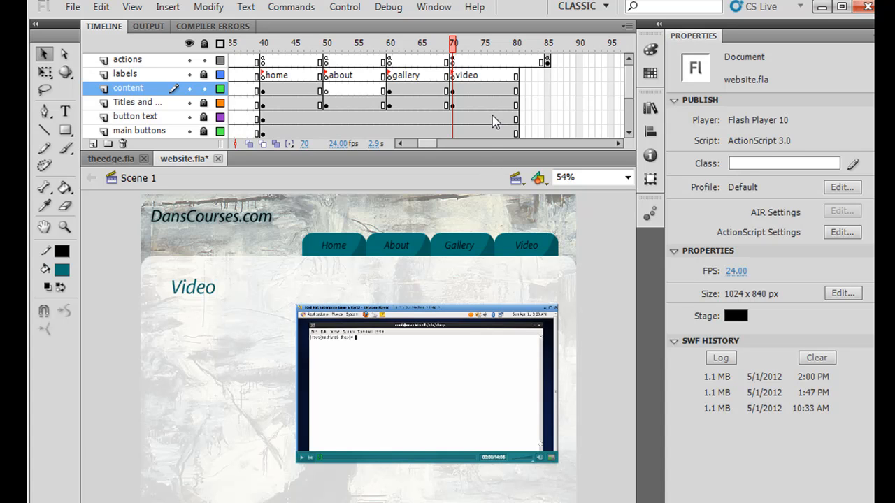
mouse_move(501, 97)
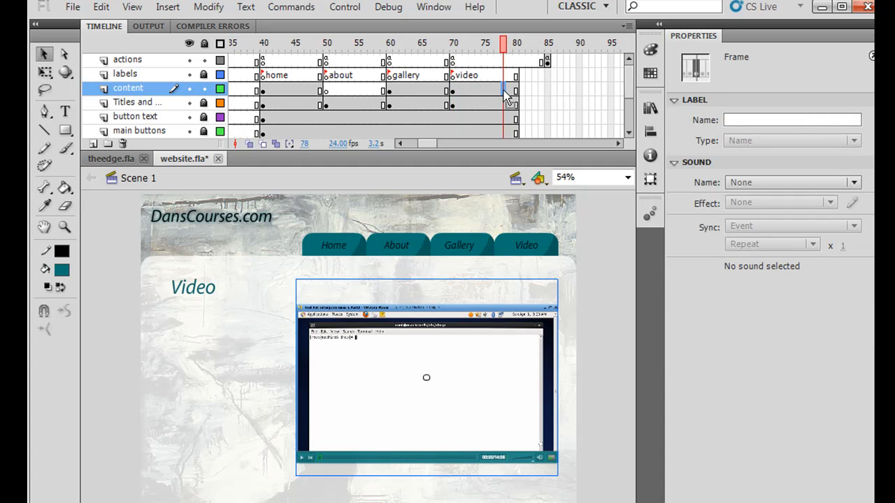
Step: Point frame 78's FLVPlayback source to videos/vid2.flv instead of vid1.mp4
right_click(510, 95)
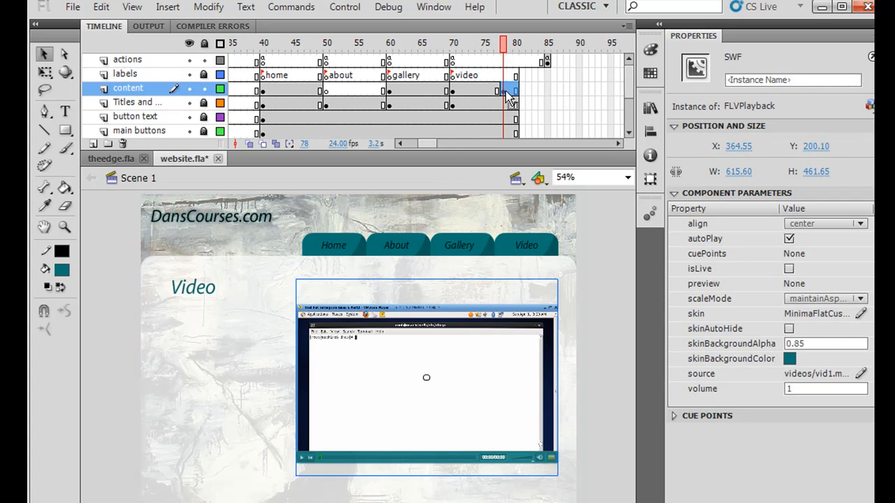
mouse_move(652, 375)
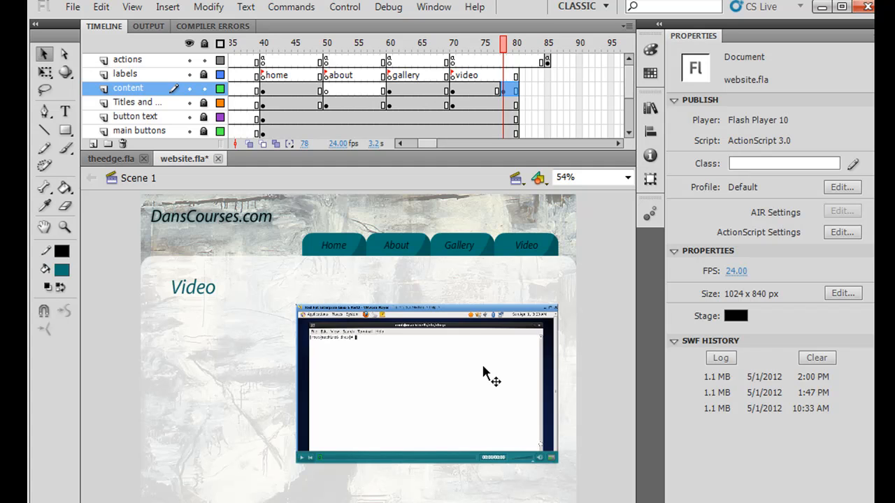
left_click(427, 377)
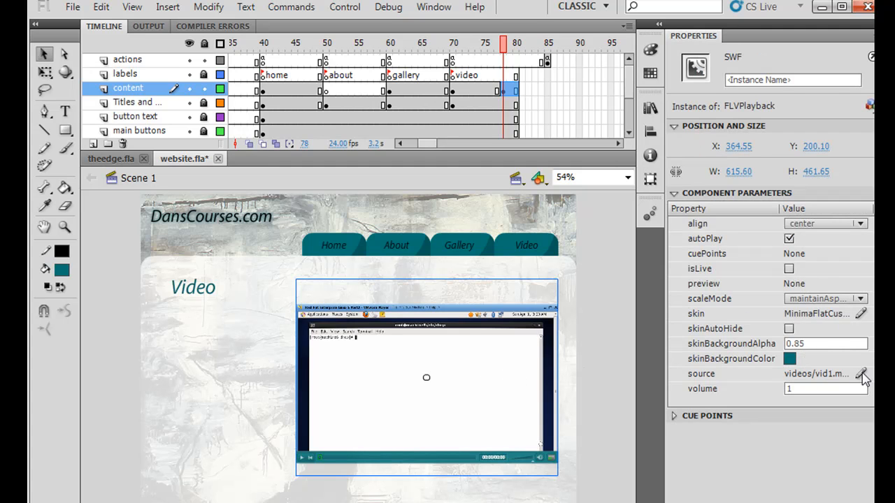
left_click(862, 373)
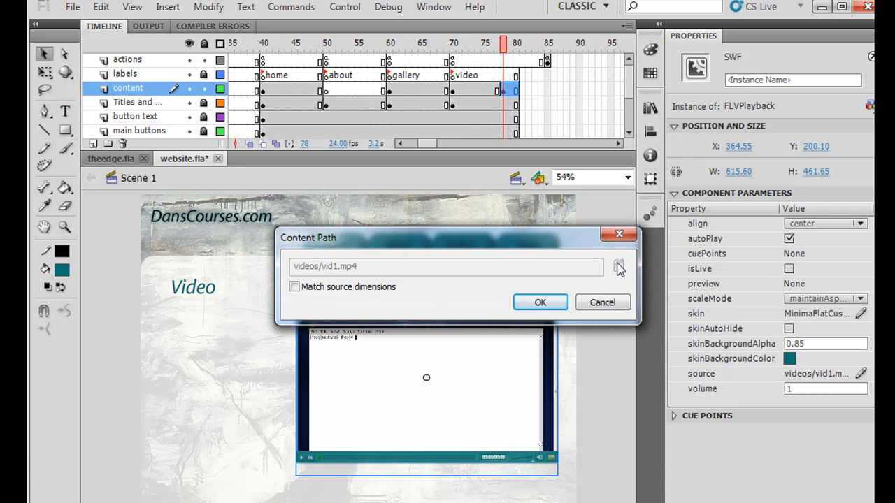
left_click(618, 267)
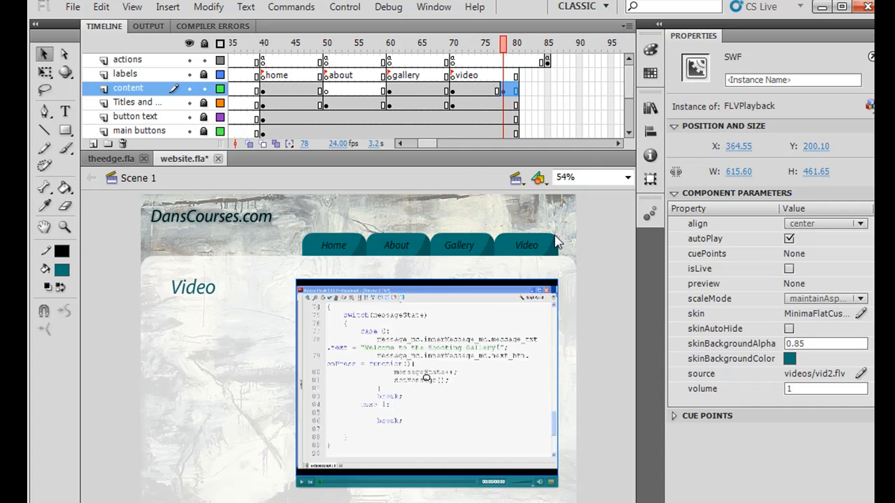
mouse_move(468, 113)
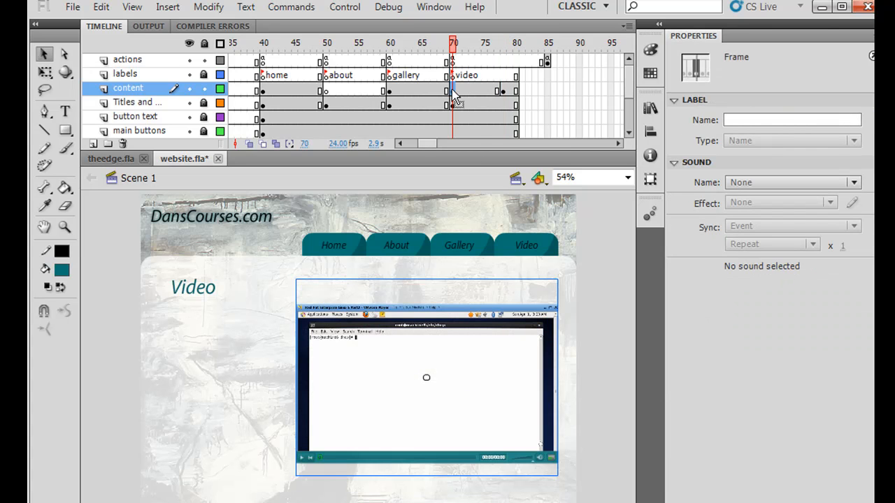
left_click(484, 42)
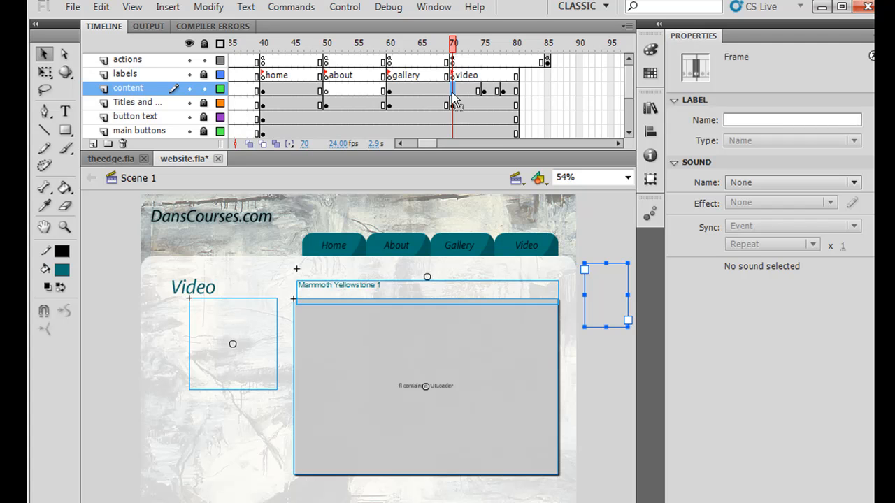
right_click(453, 91)
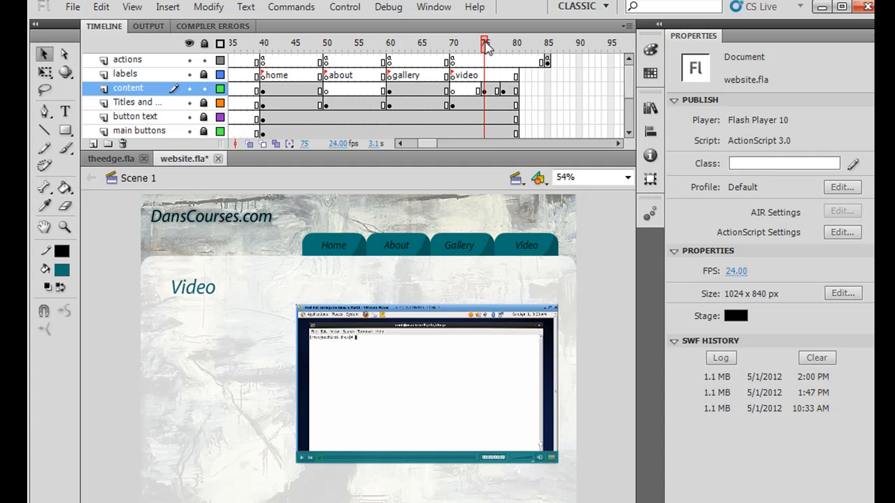
left_click_drag(484, 44, 502, 44)
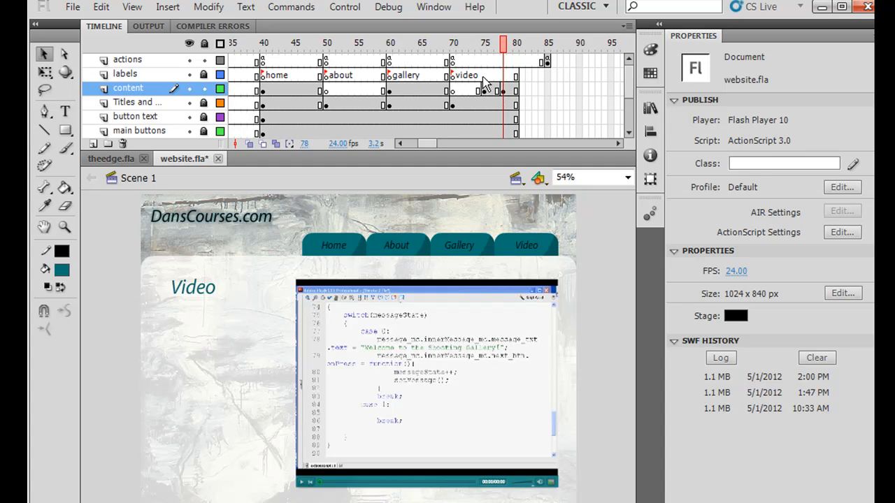
mouse_move(486, 84)
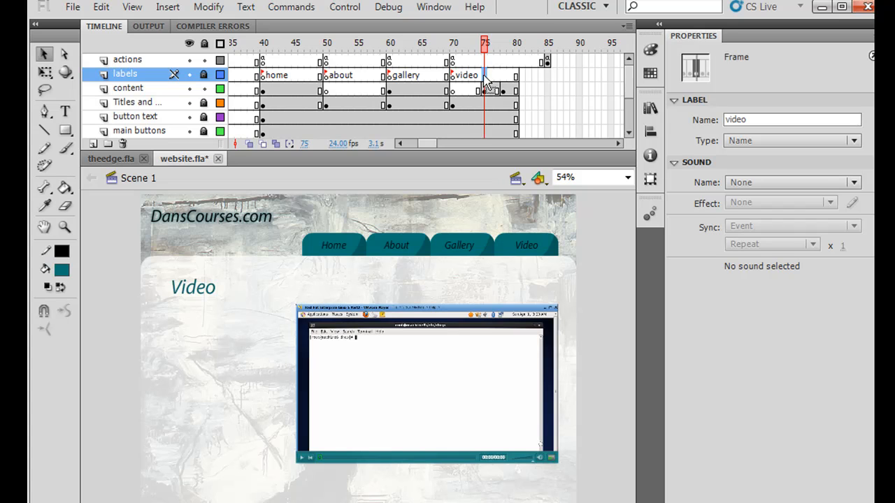
Step: Label a blank keyframe 'v1' on the labels layer at frame 75
right_click(517, 75)
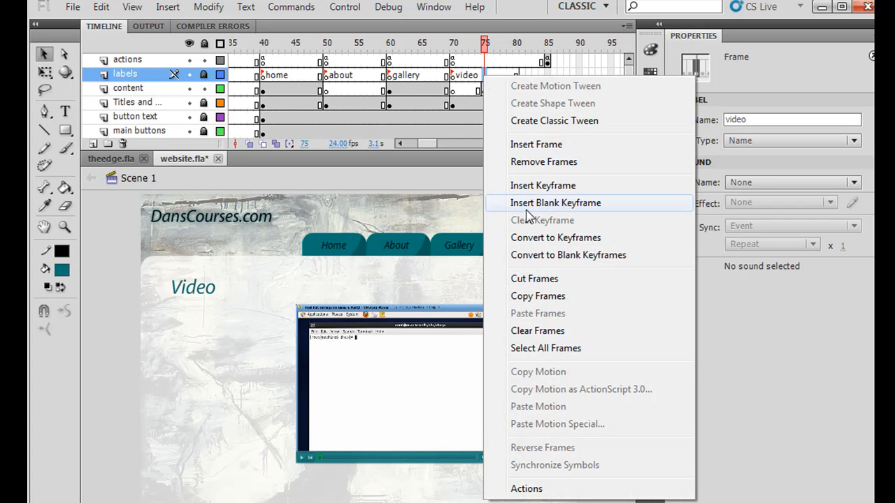
left_click(555, 203)
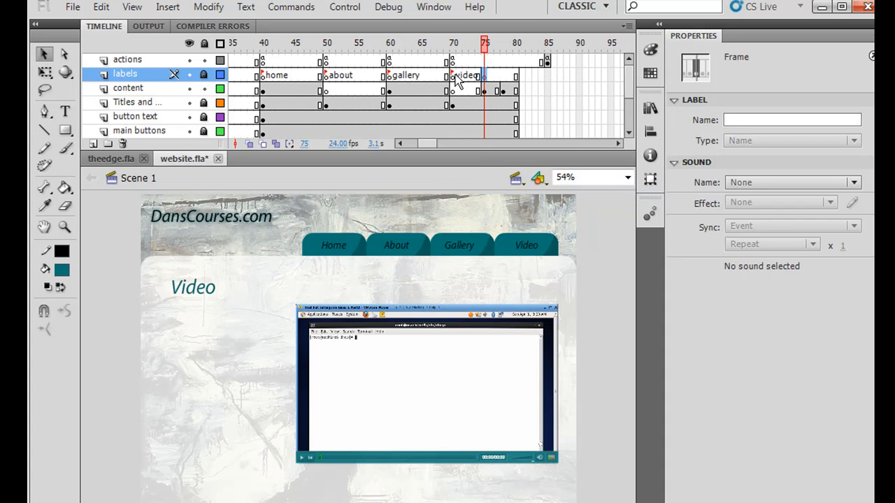
left_click(791, 120)
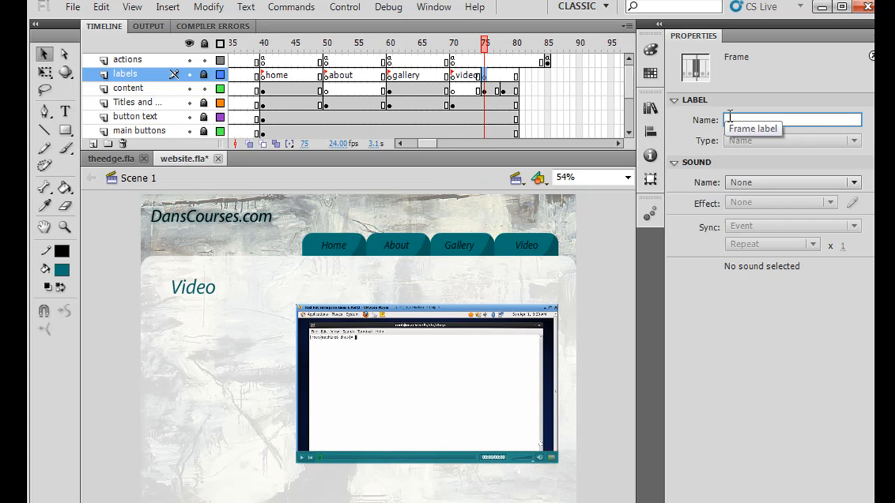
type("v1")
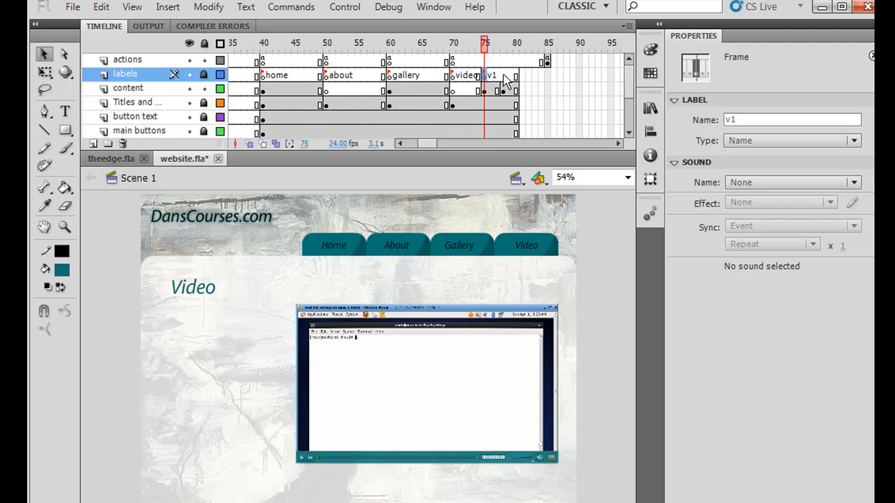
Step: Label a blank keyframe 'v2' on the labels layer at frame 78
right_click(503, 76)
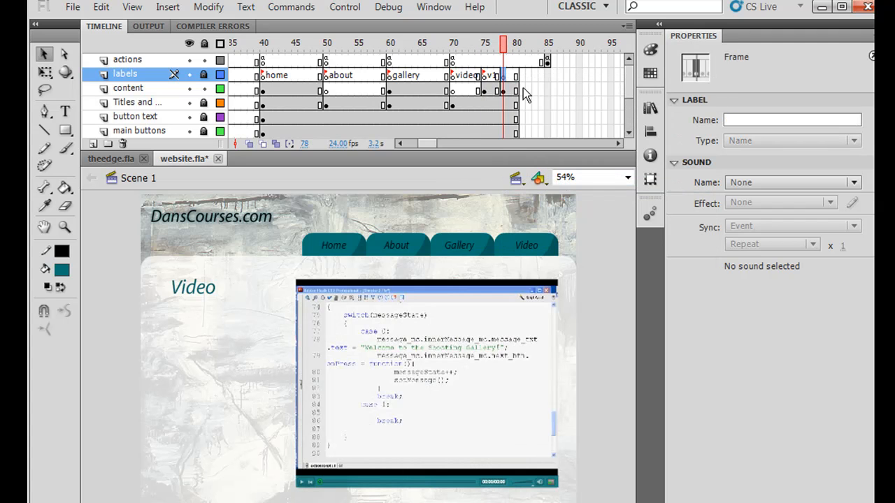
left_click(792, 120)
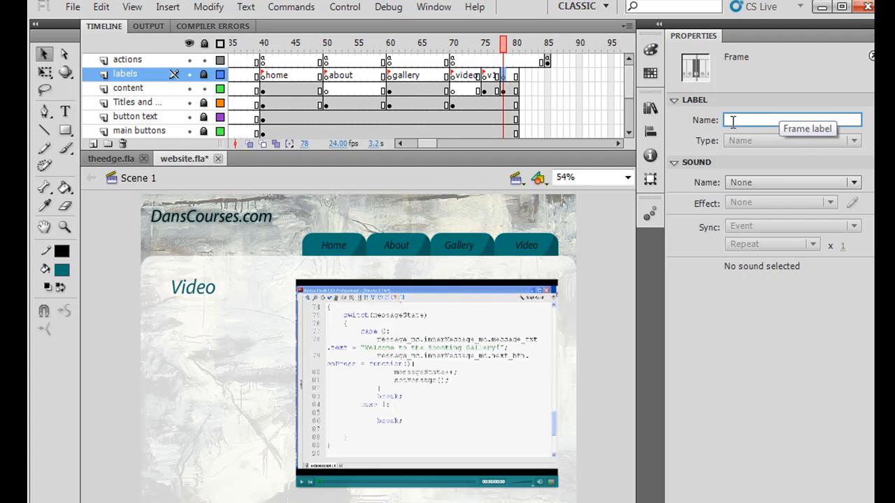
type("v2")
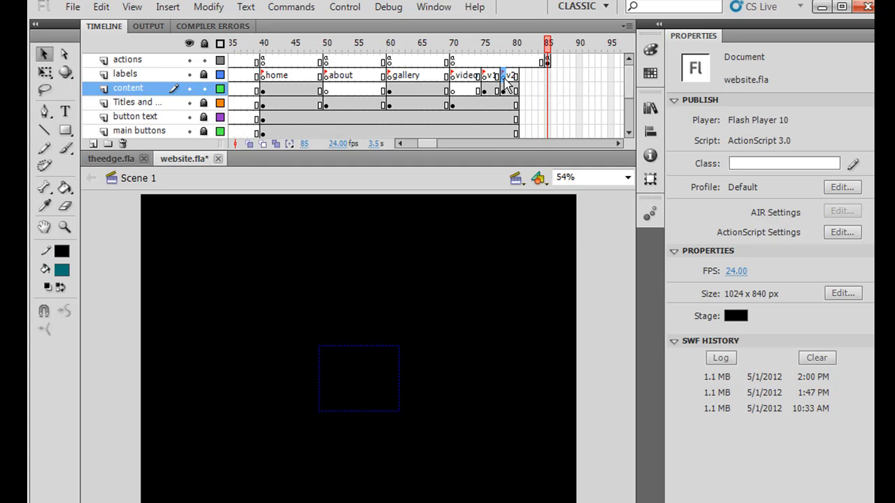
left_click(503, 75)
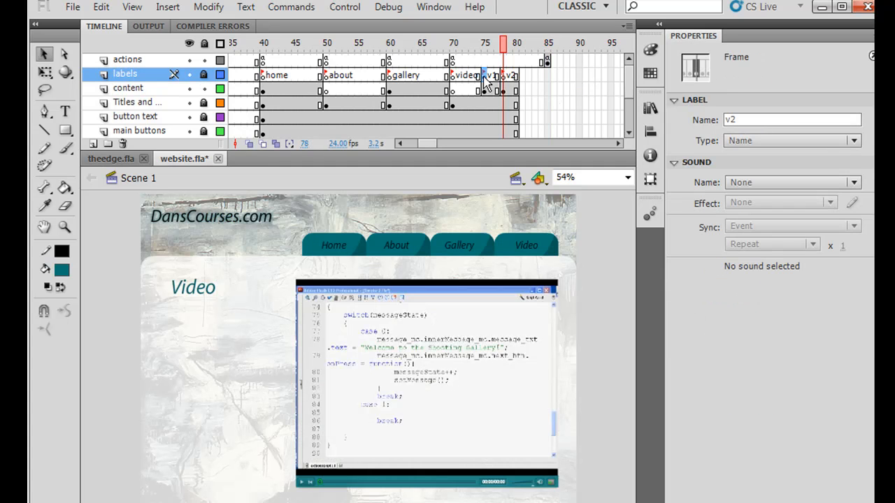